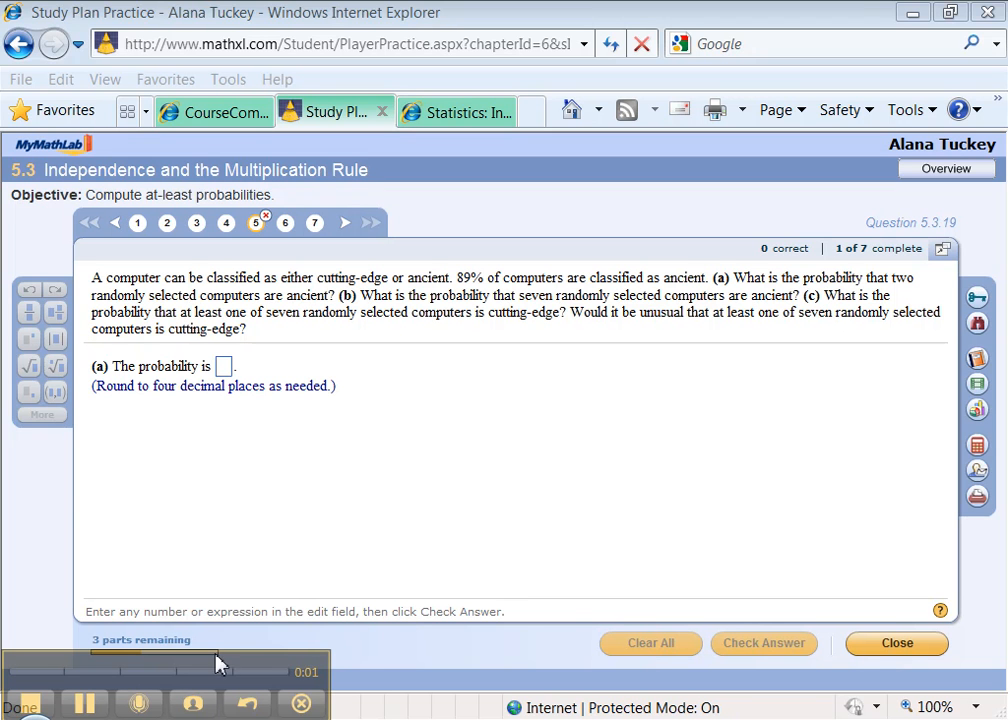
mouse_move(392, 570)
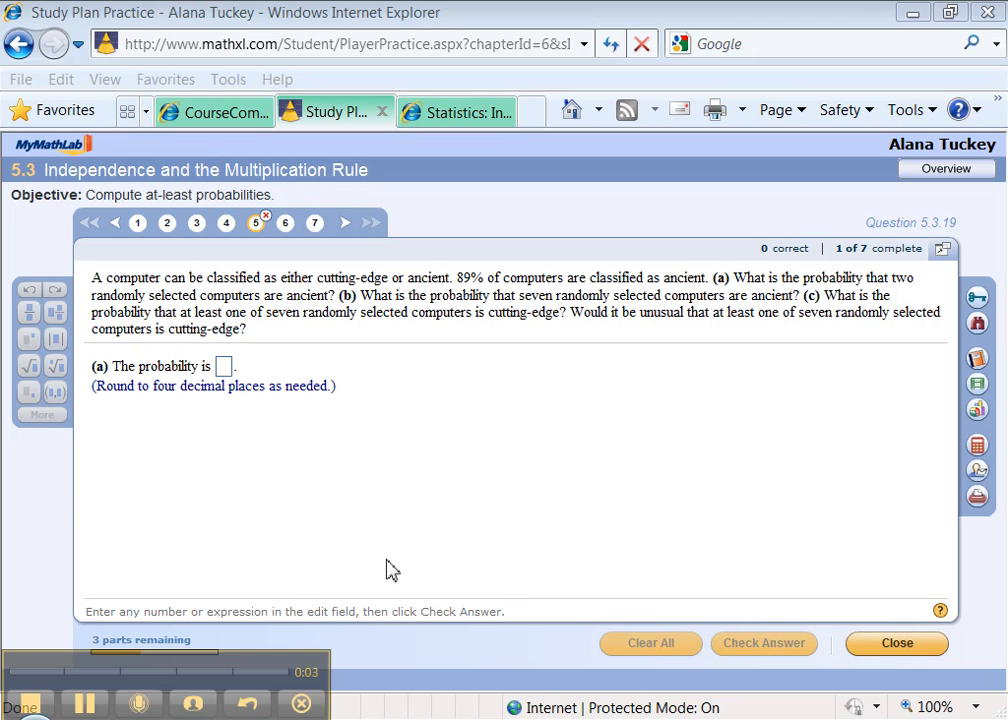
mouse_move(434, 600)
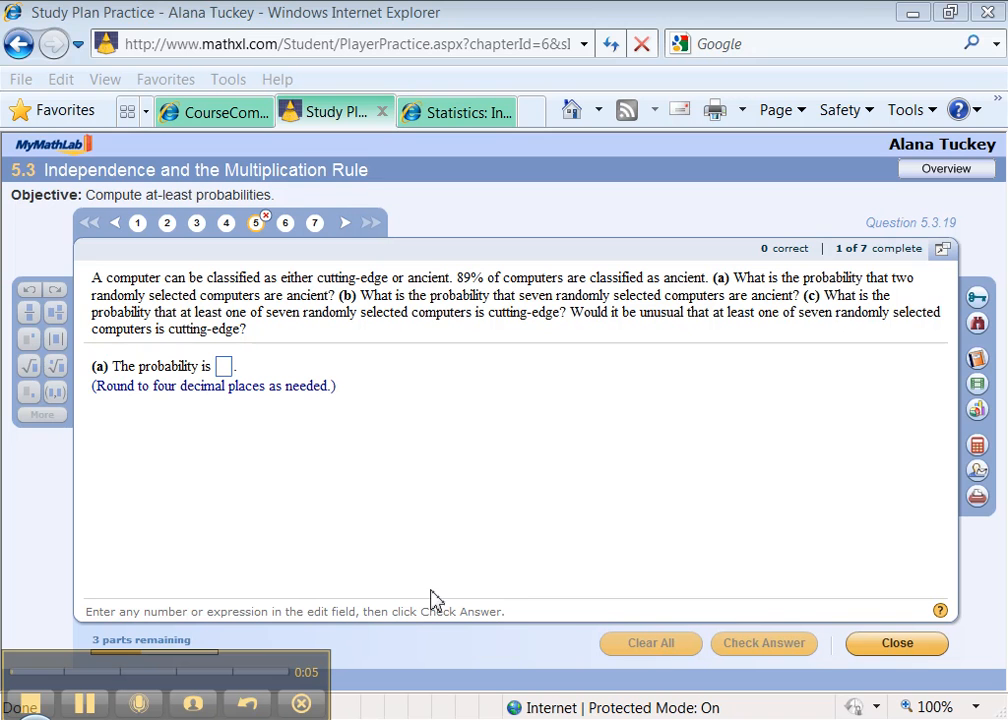
mouse_move(98, 291)
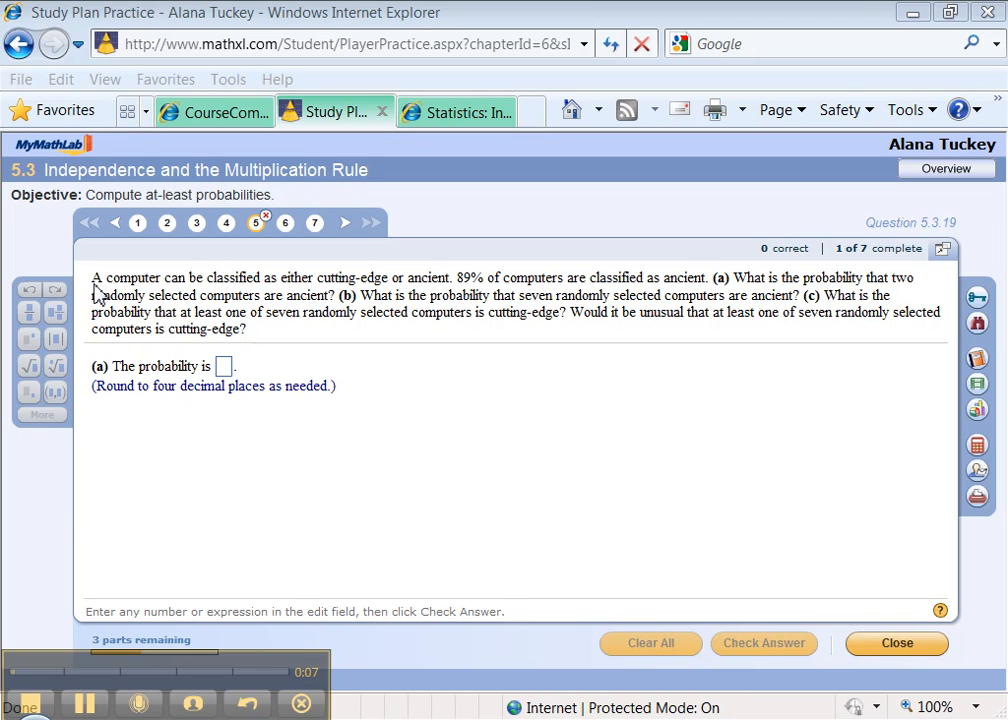
mouse_move(356, 291)
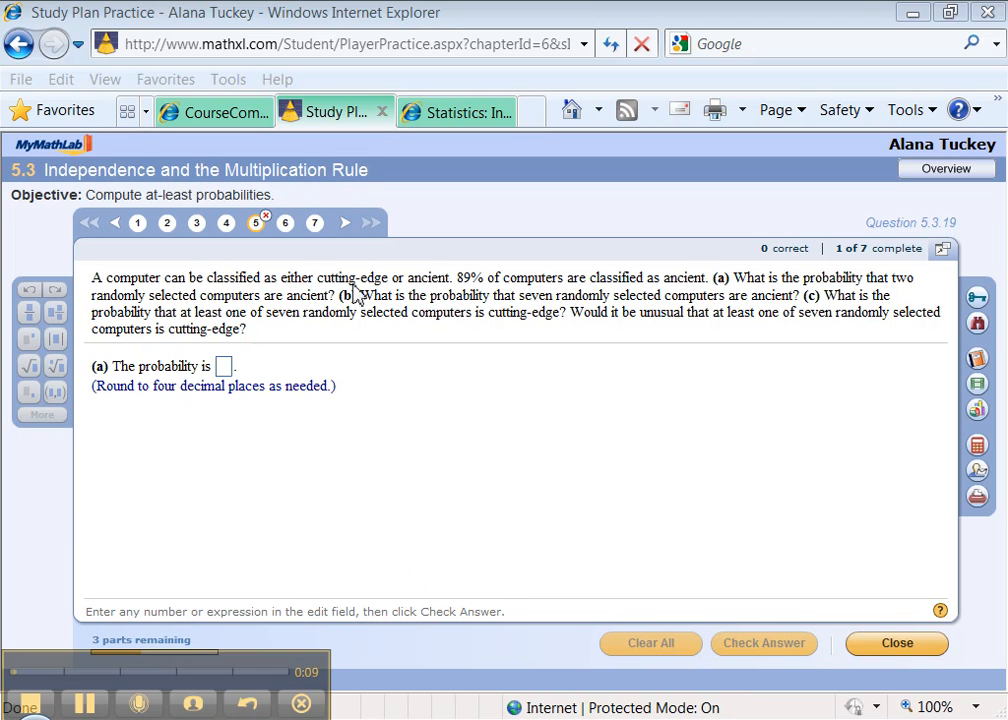
mouse_move(510, 288)
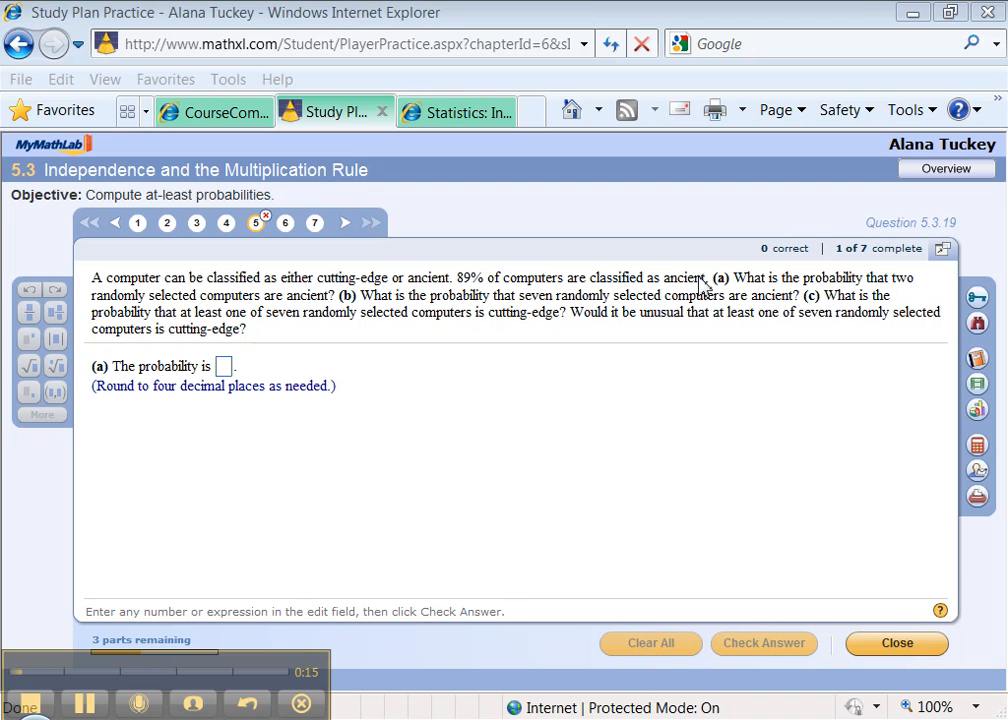
mouse_move(418, 612)
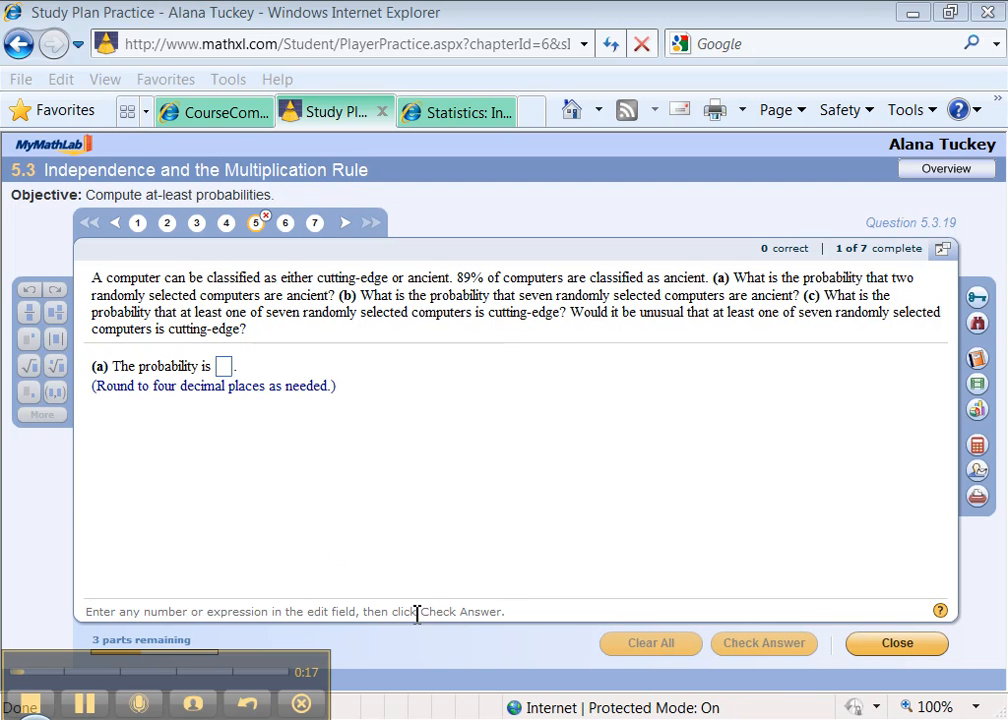
mouse_move(624, 376)
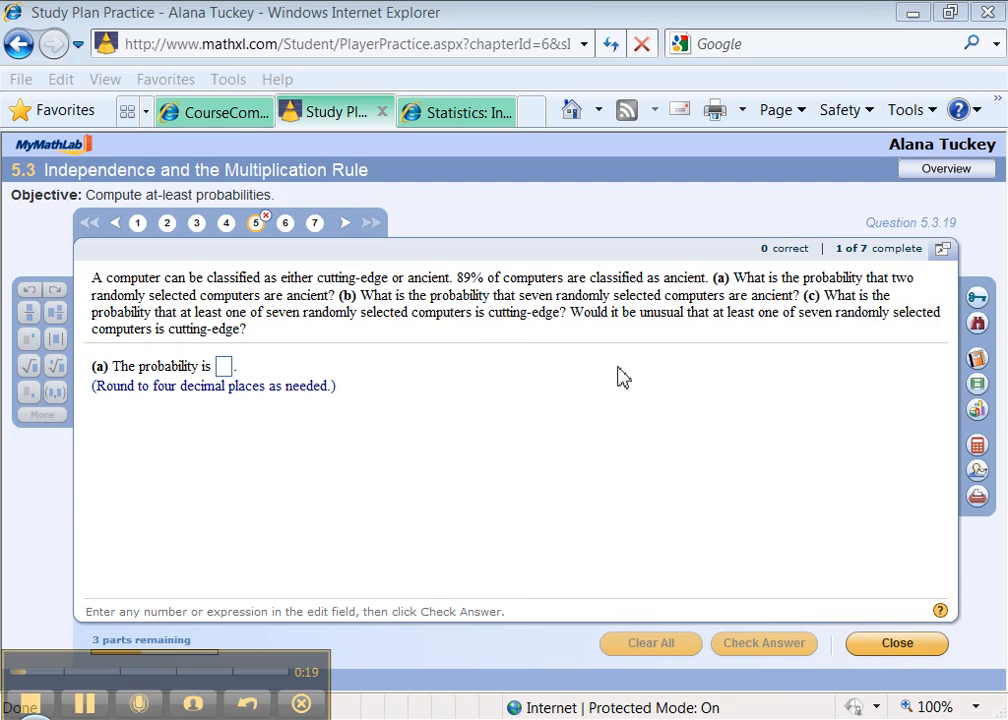
mouse_move(786, 289)
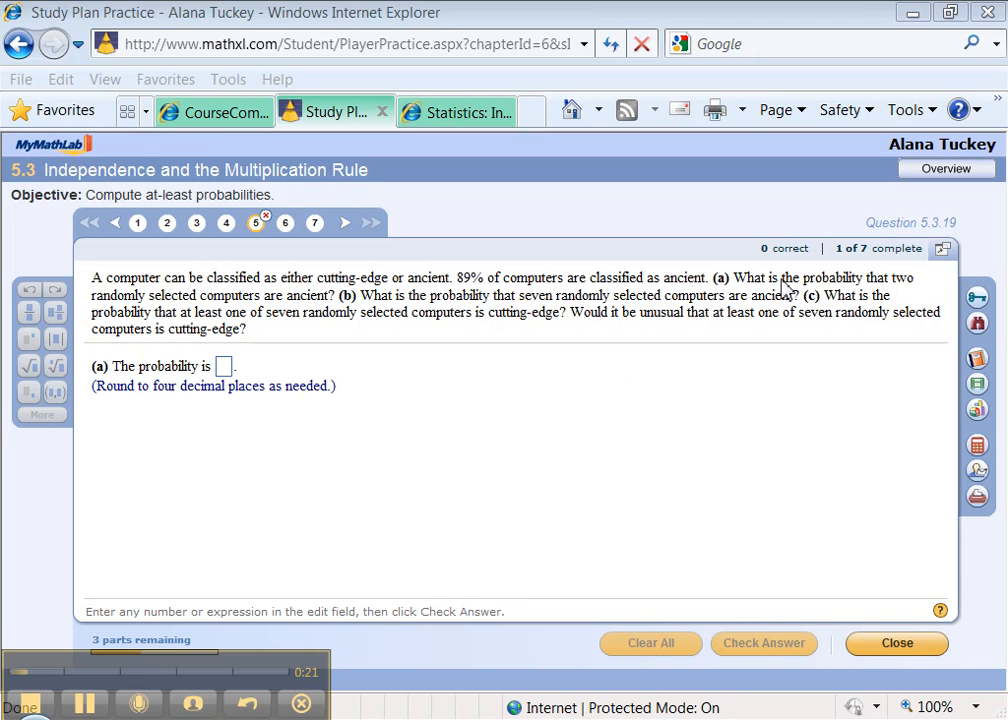
mouse_move(58, 692)
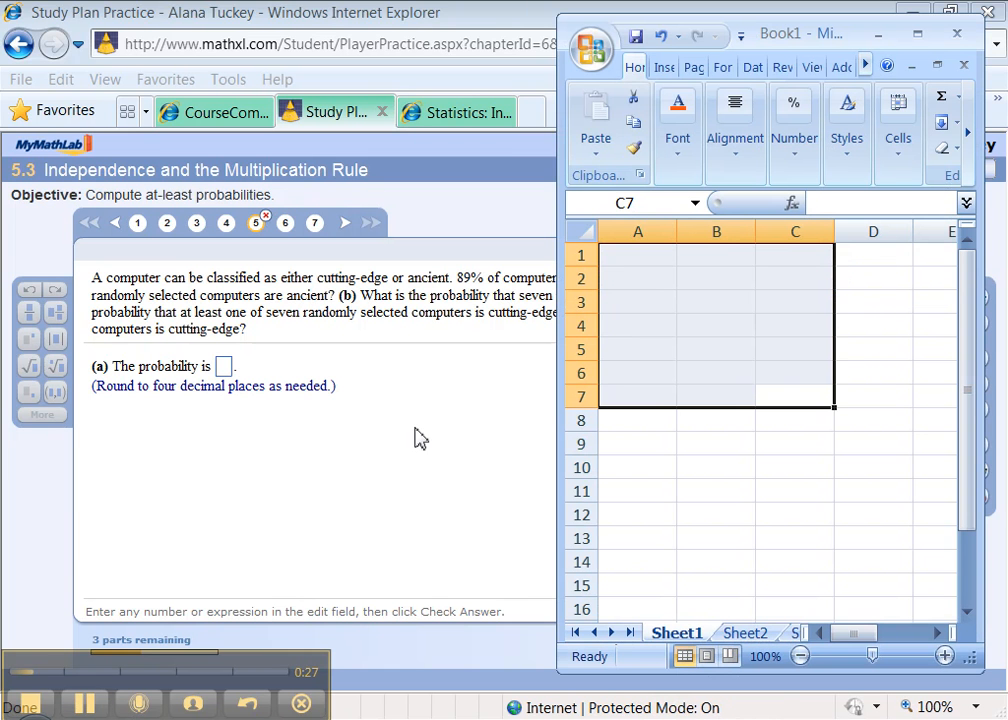
mouse_move(356, 304)
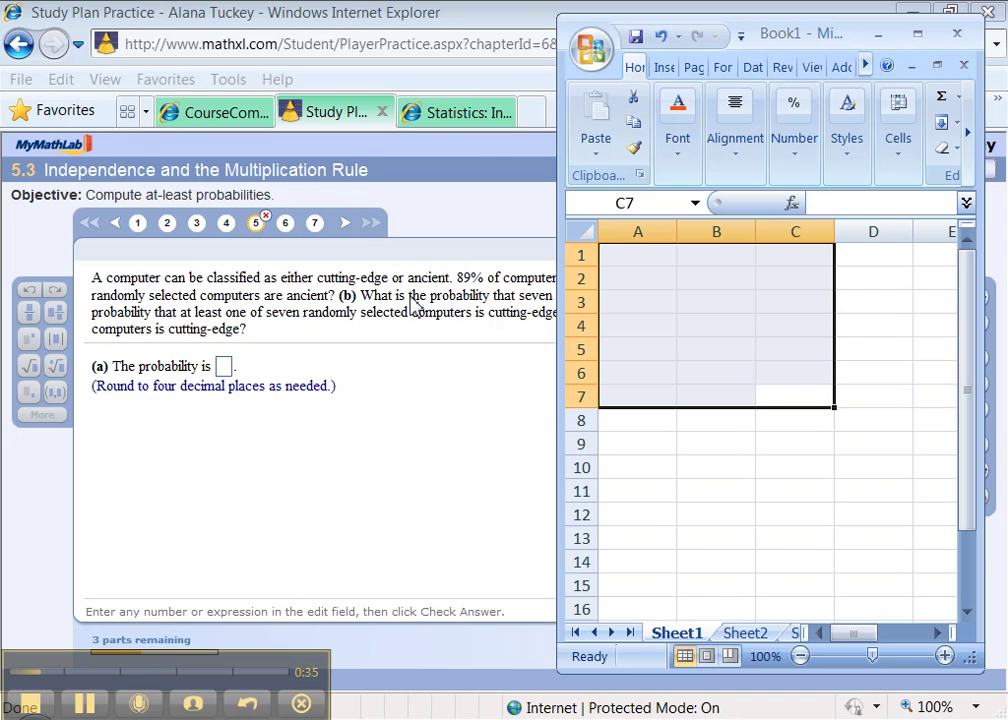
mouse_move(476, 104)
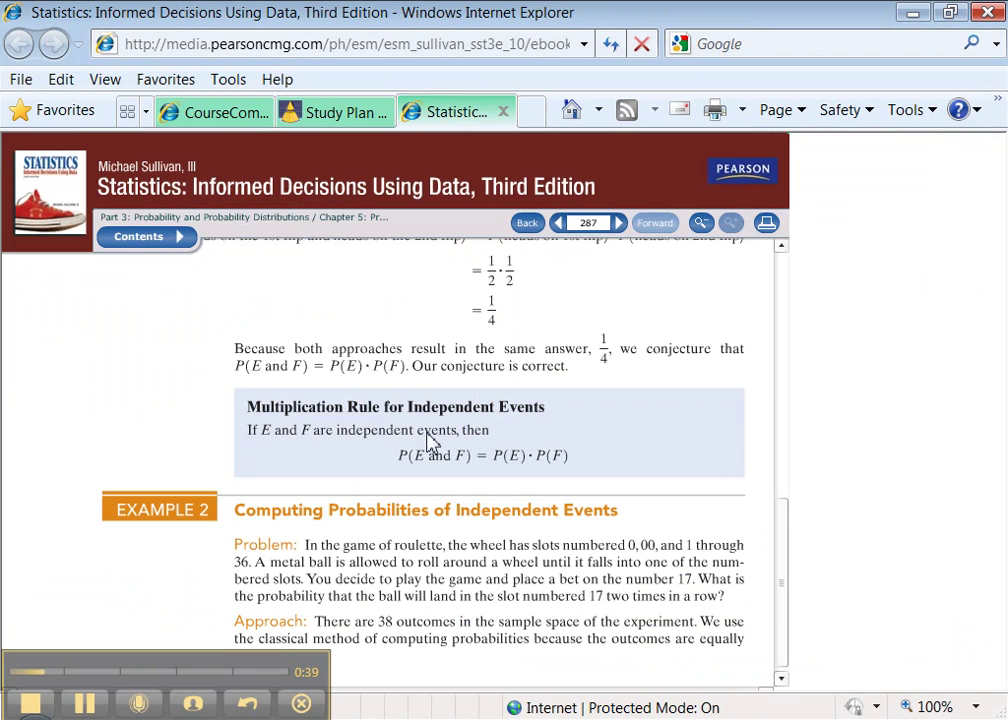
mouse_move(496, 440)
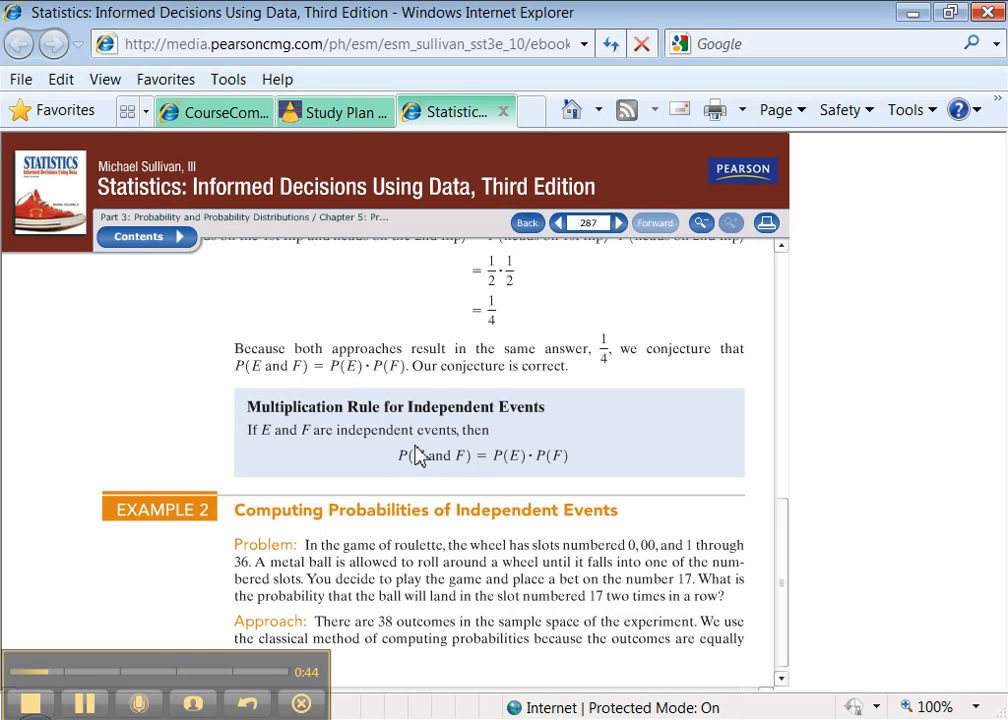
mouse_move(472, 468)
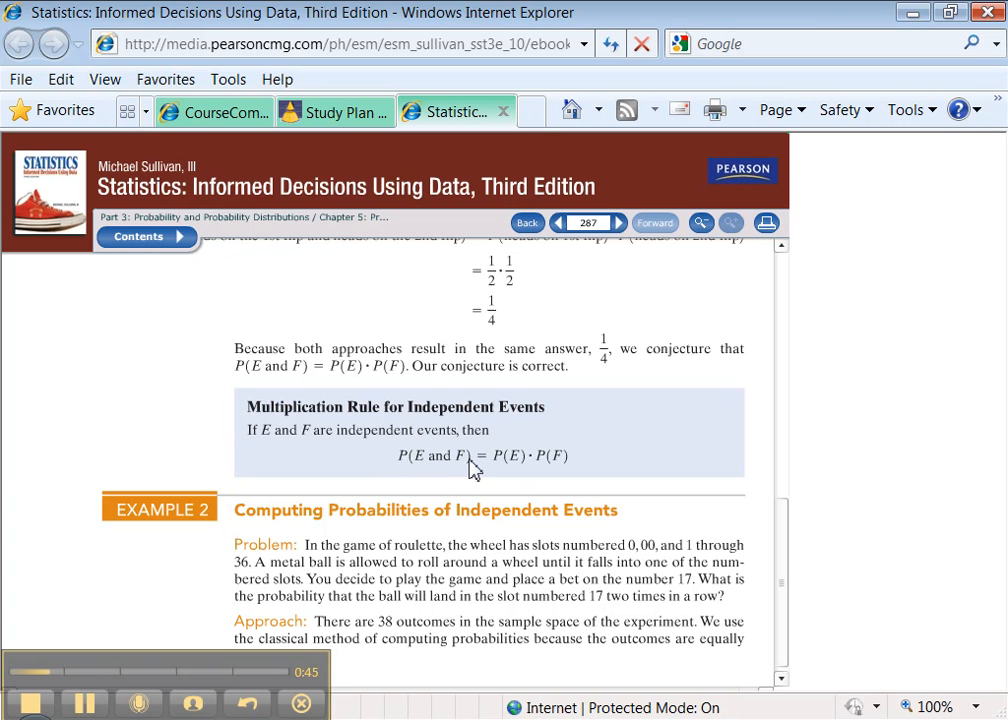
mouse_move(508, 473)
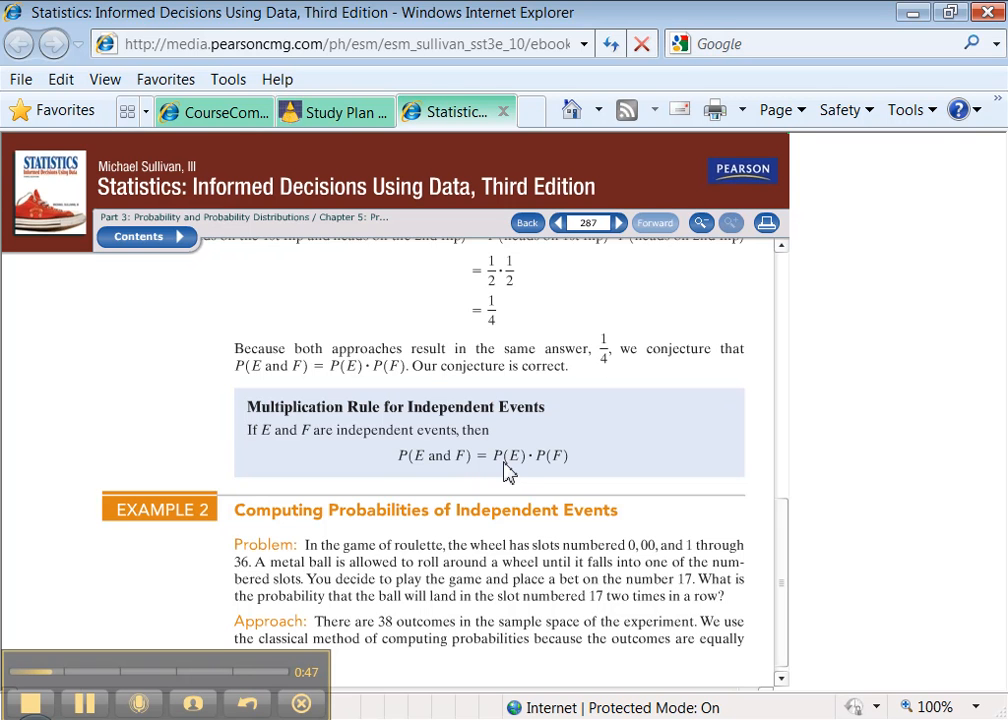
mouse_move(576, 480)
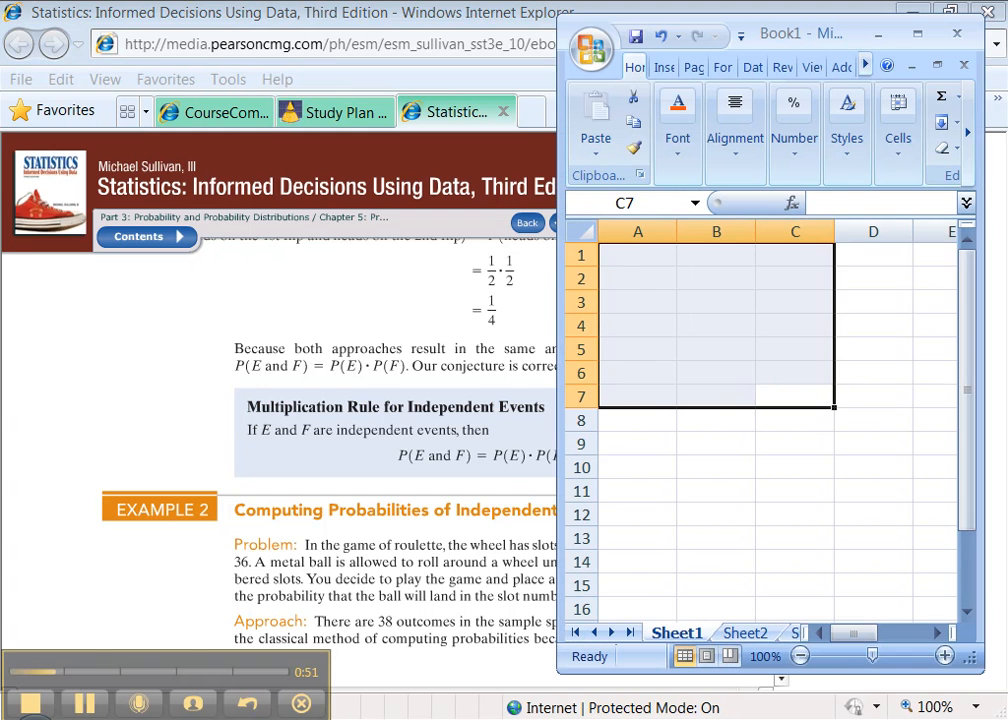
Label cell A1 as P(1st is ancient)*P(2nd is ancient) for the two-computer case.
left_click(636, 256)
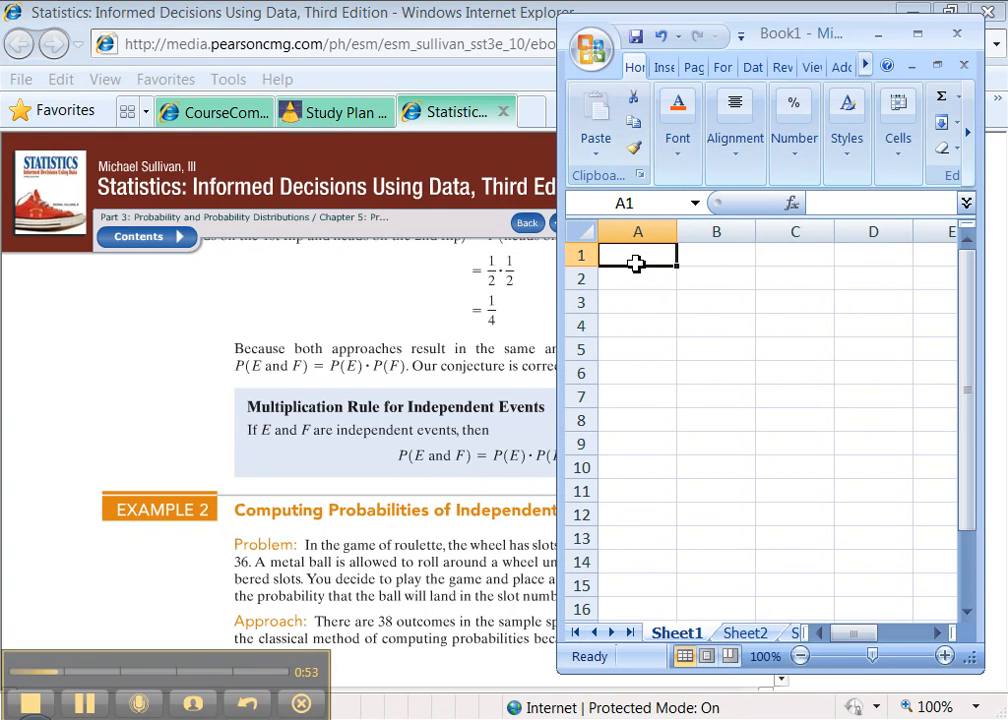
left_click(332, 112)
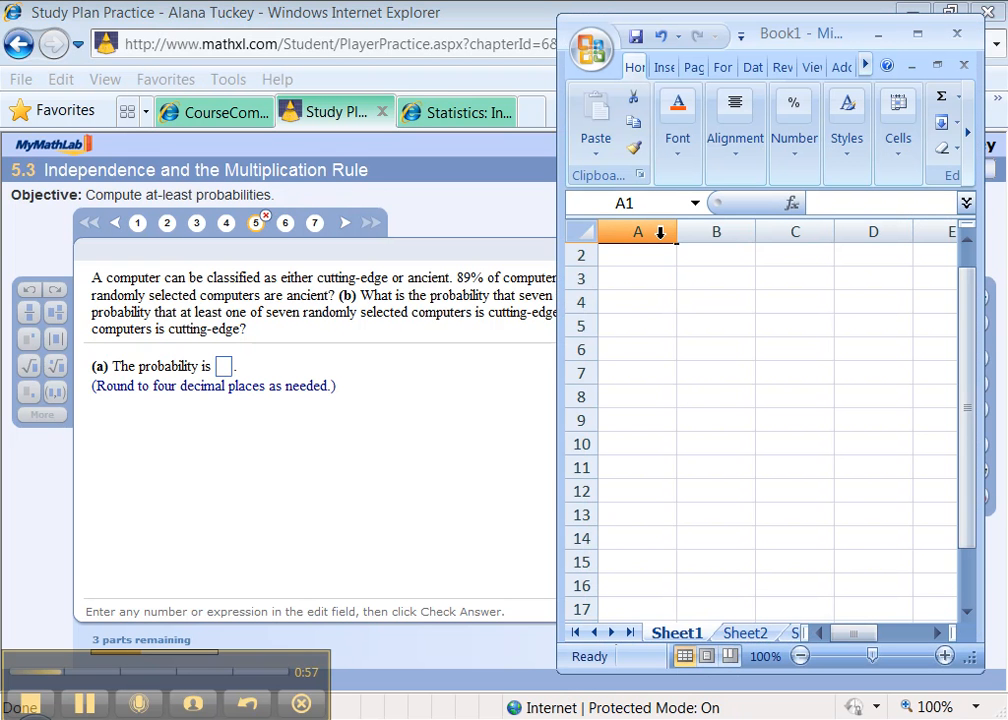
type("P")
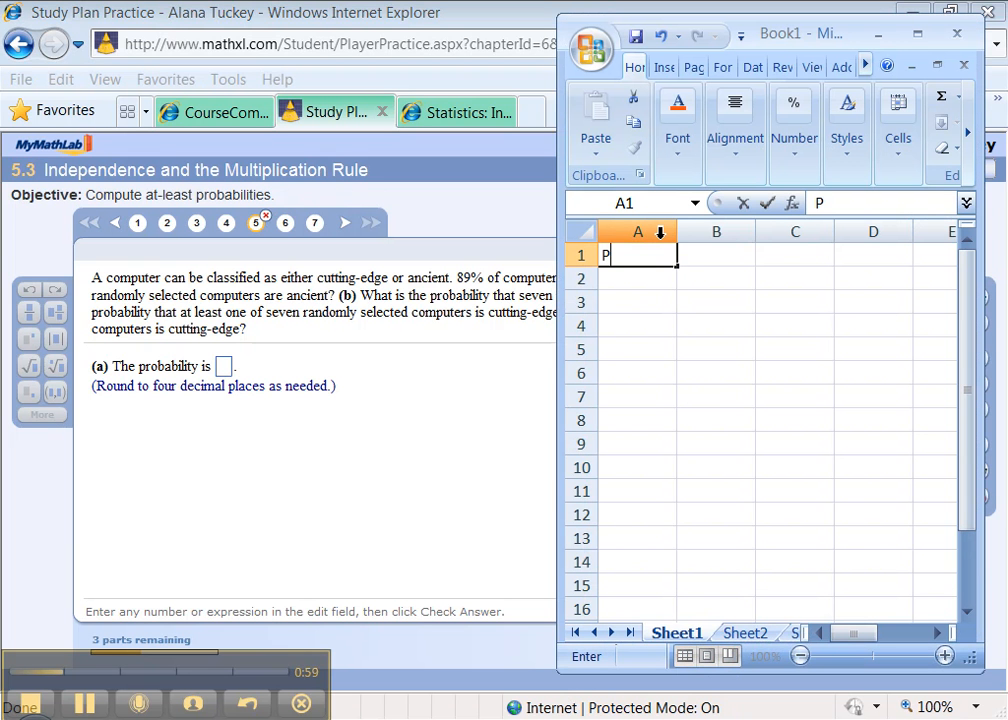
type("(1st")
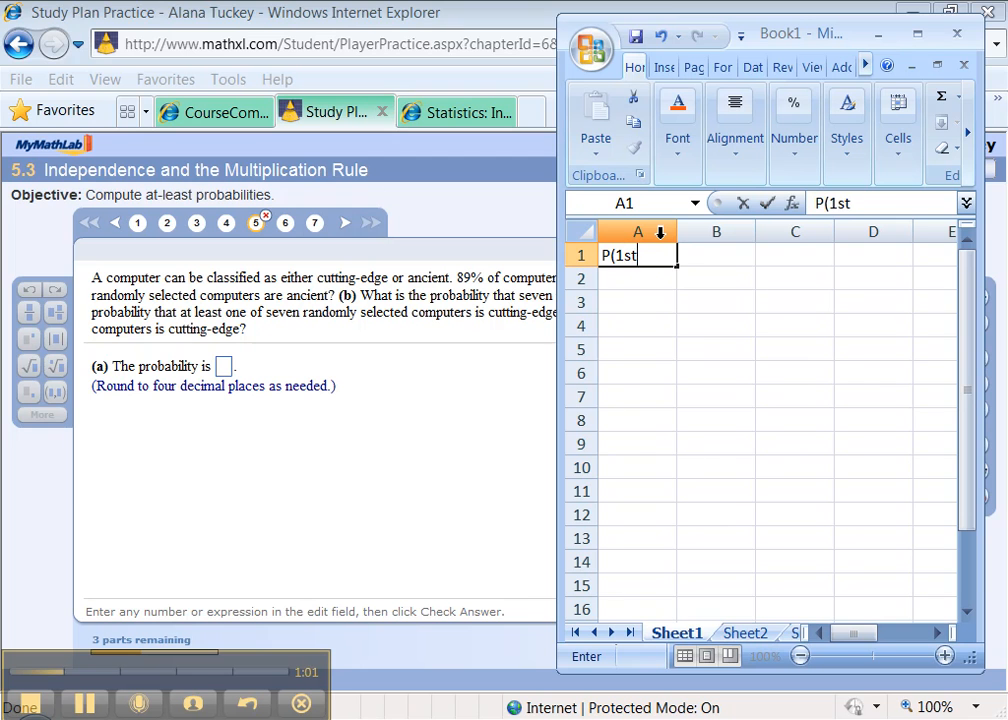
type("is ancie")
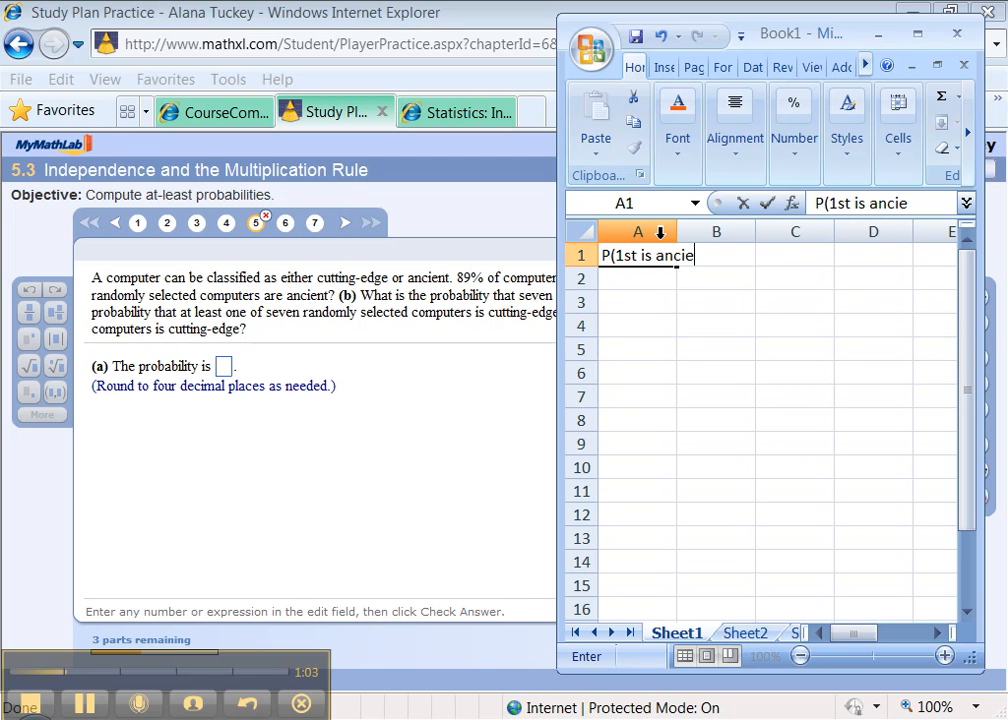
type("t *P")
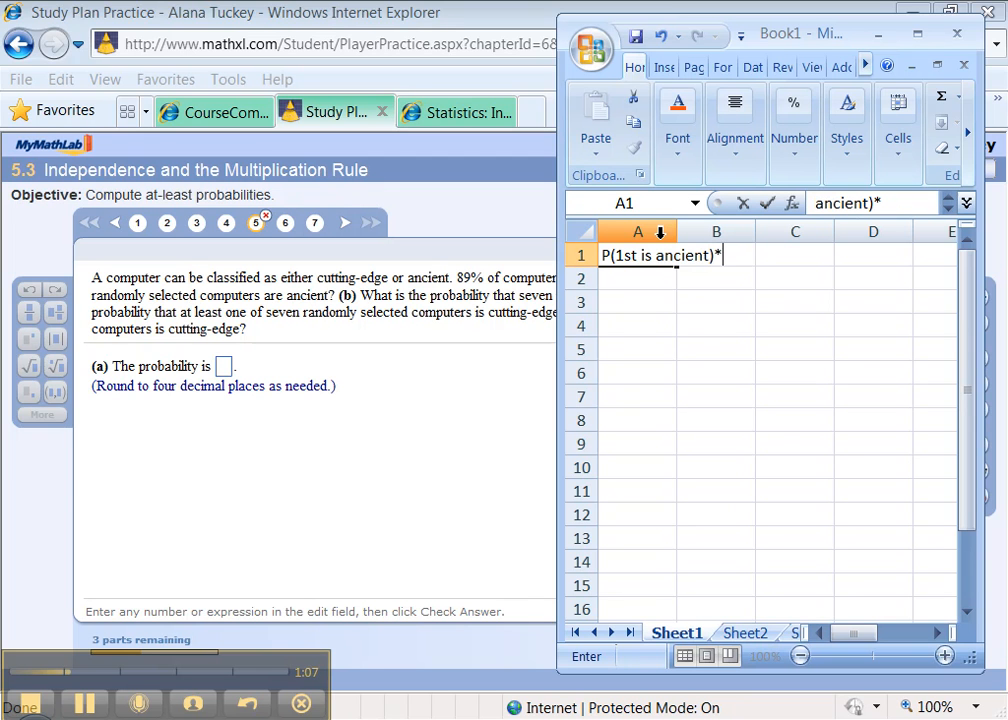
type("P")
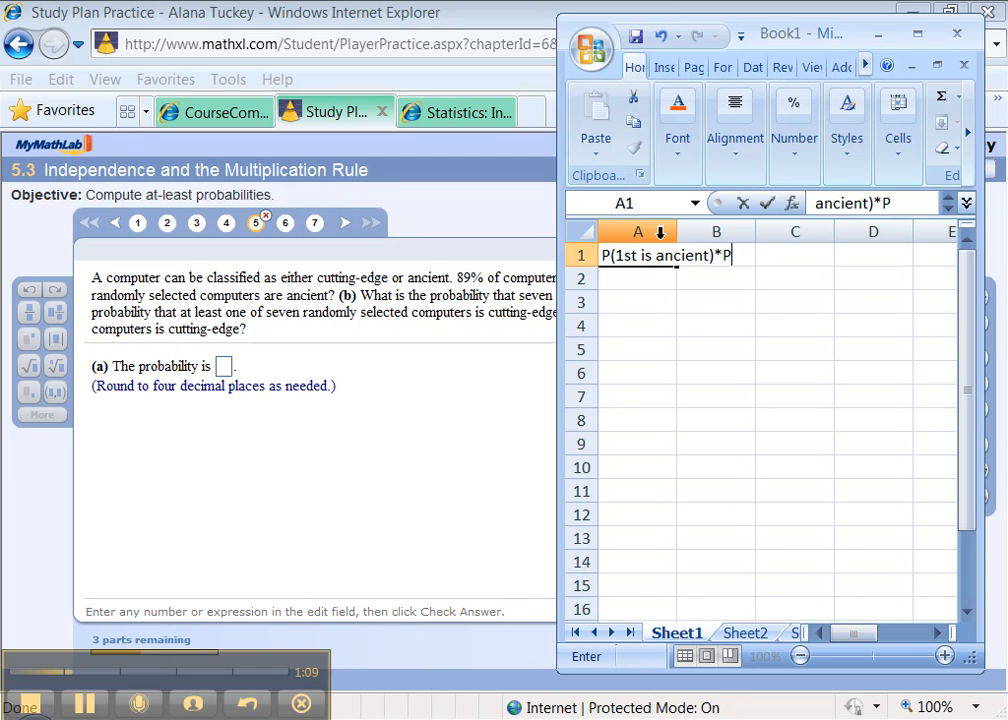
type("(2nd i")
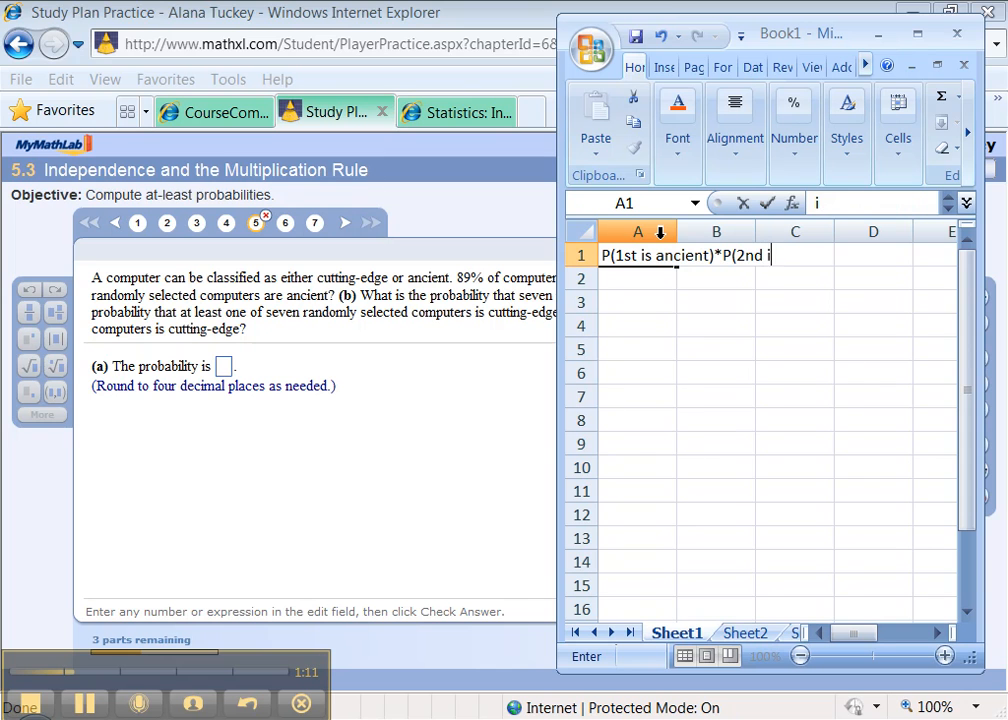
type("s ancient")
left_click(716, 278)
type("=")
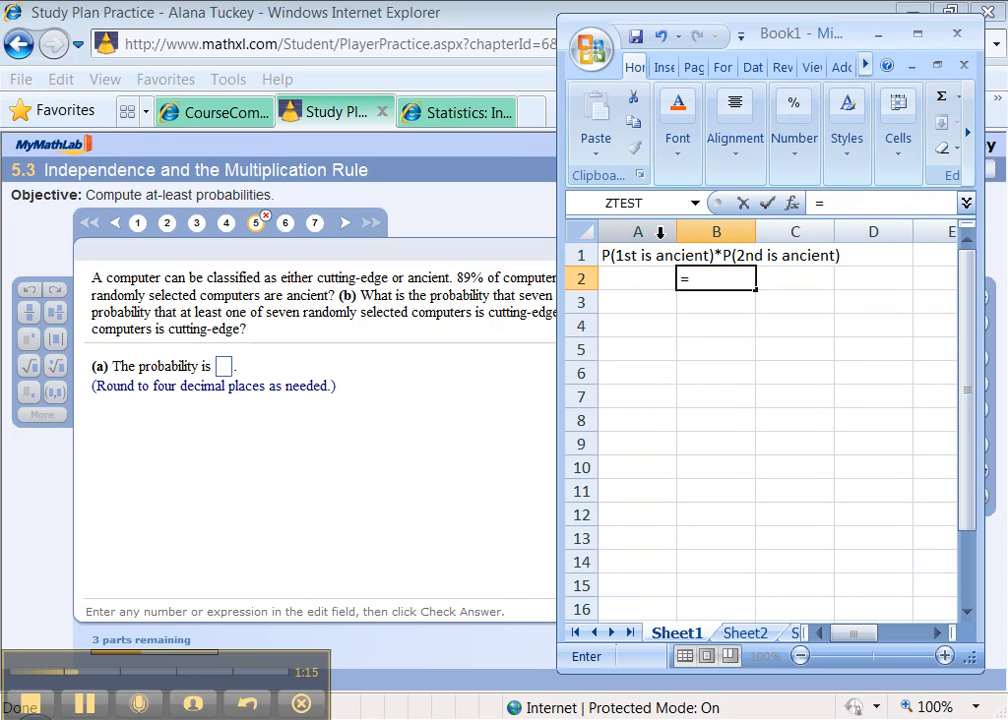
Compute 0.89*0.89 and =0.89^2, both giving 0.7921, and verify the B3 formula.
type("0.89")
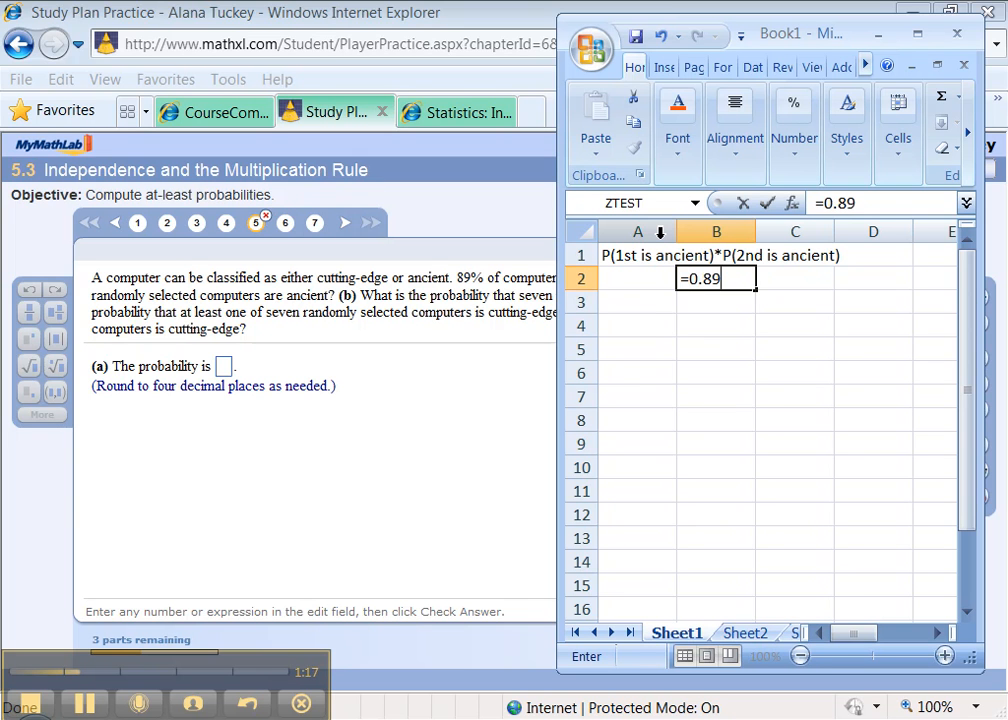
type("*0.89")
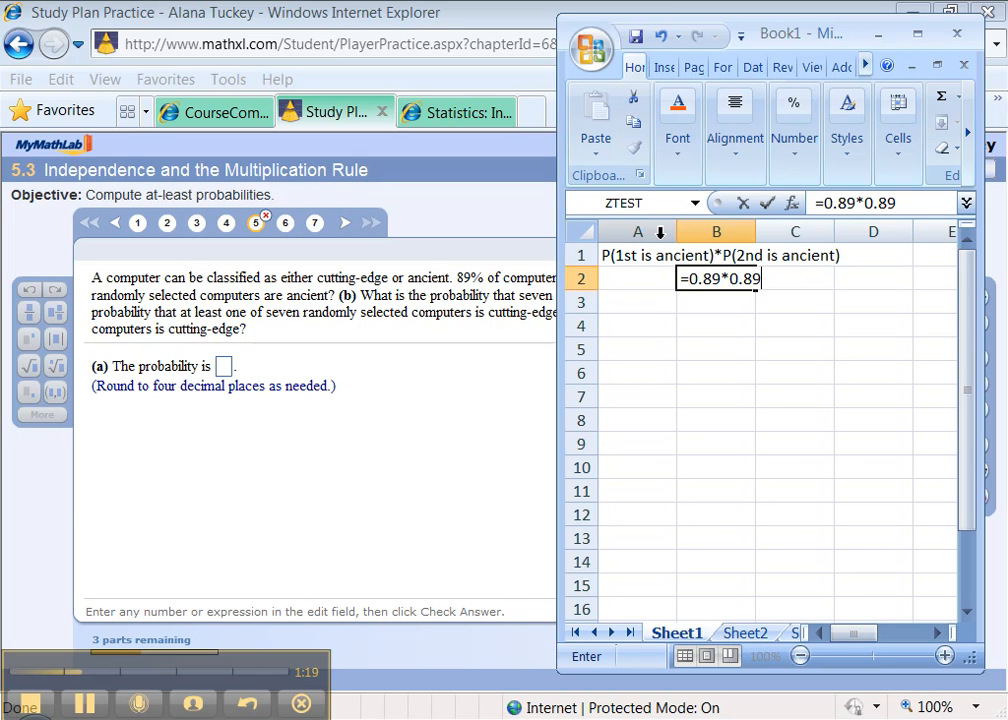
key("Return")
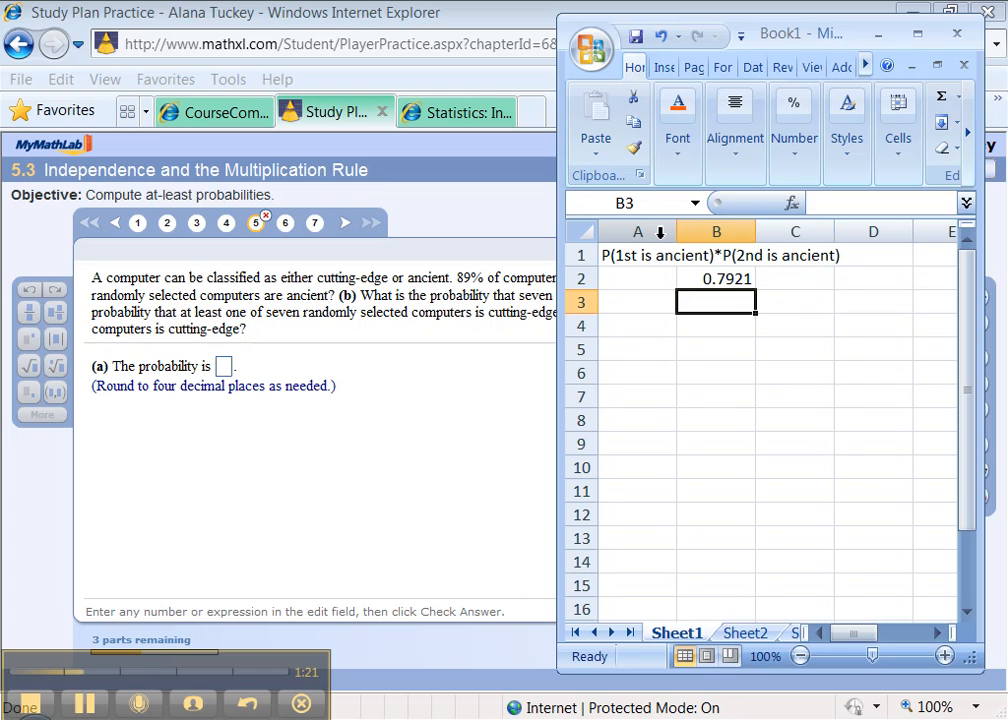
type("=0.89^2")
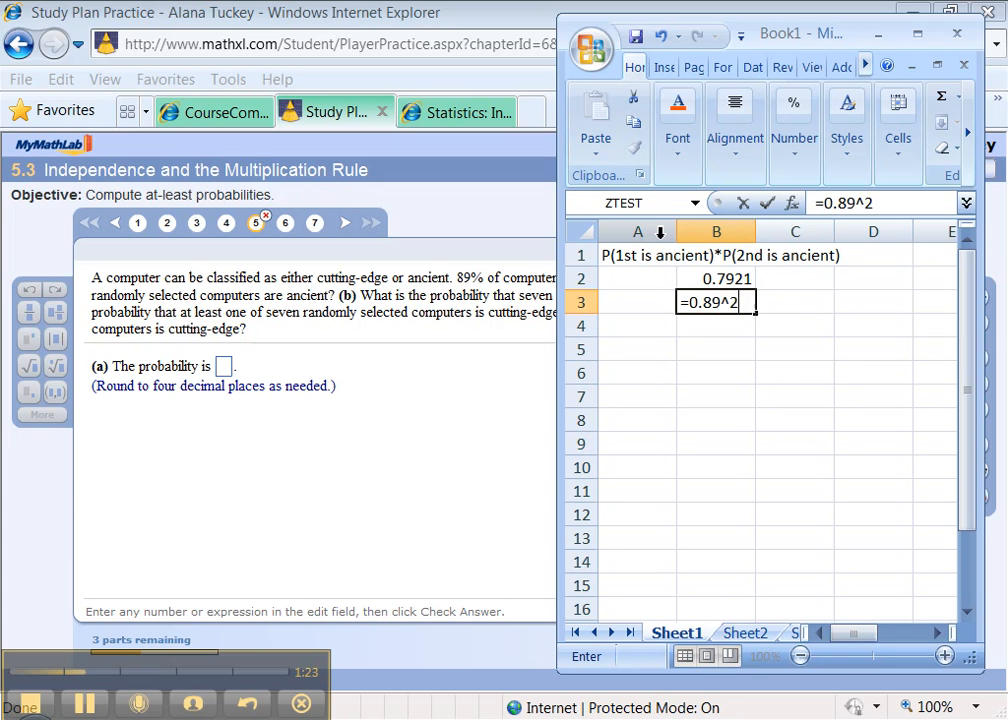
key("Return")
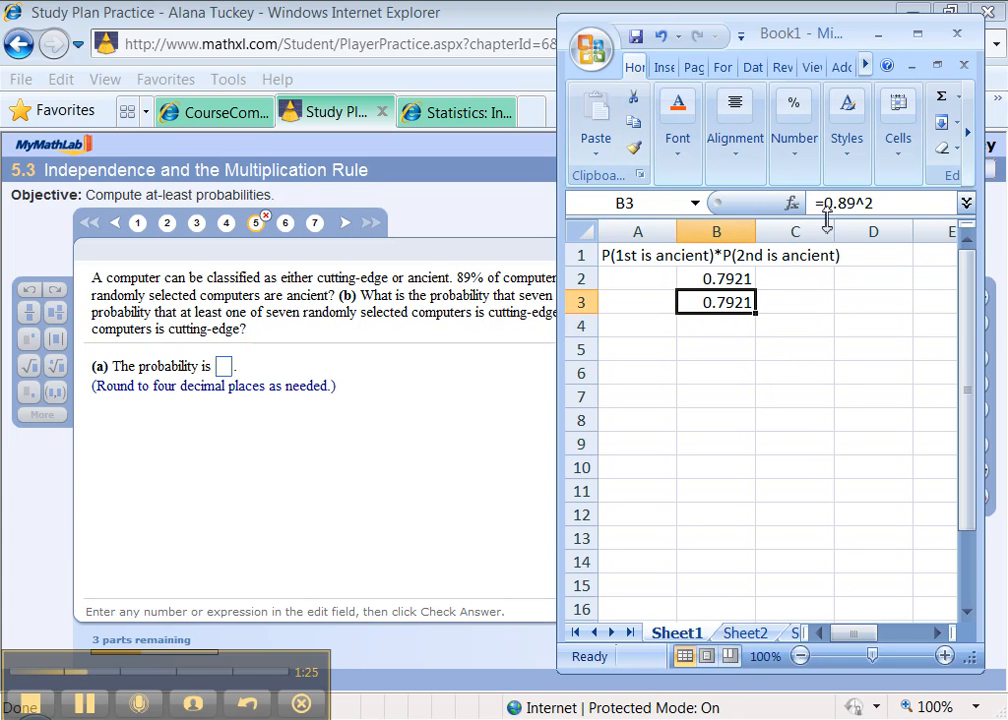
double_click(715, 302)
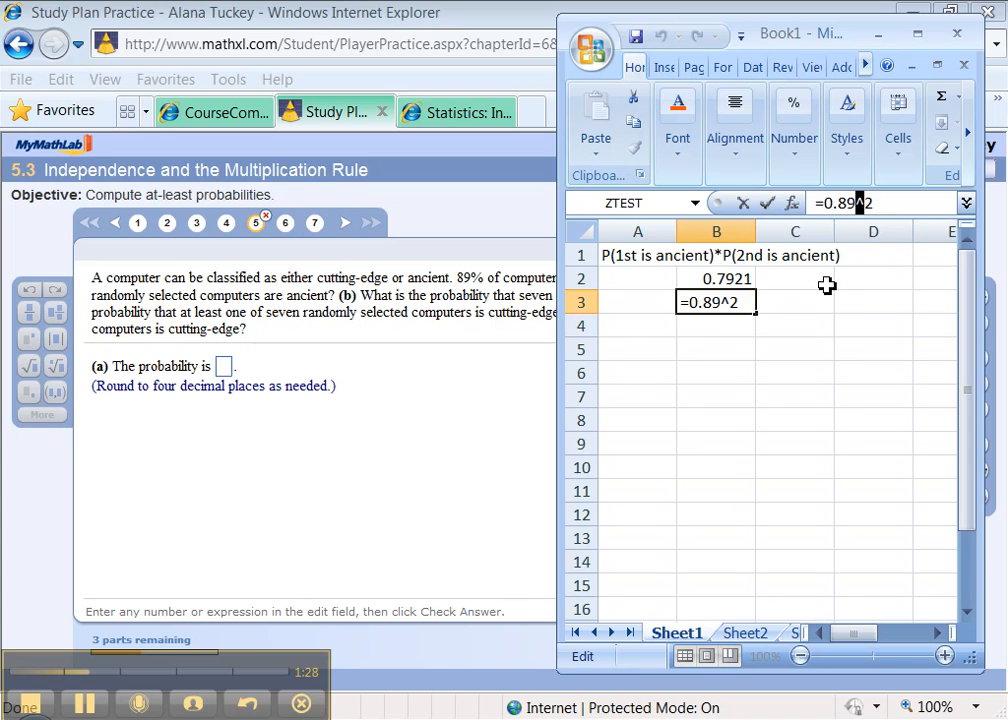
mouse_move(704, 324)
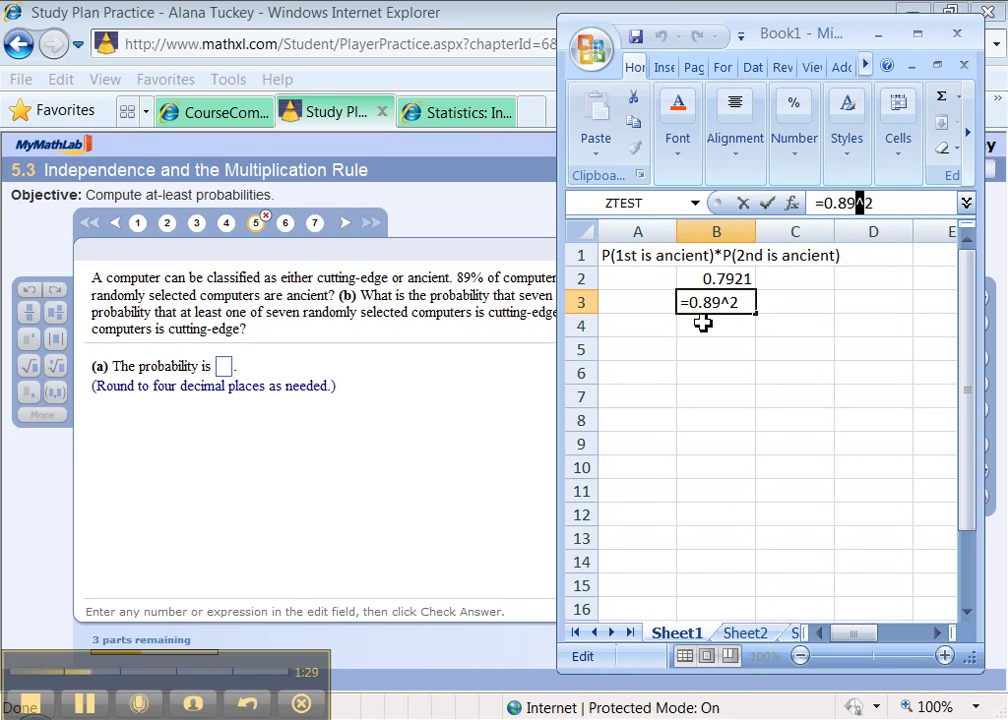
mouse_move(632, 313)
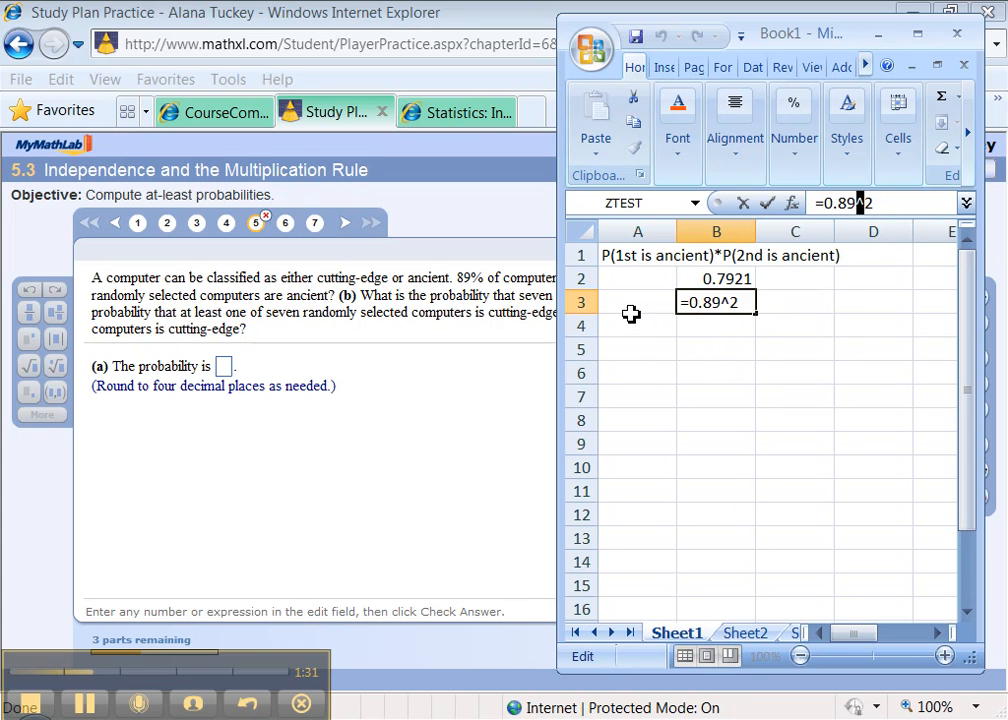
key("Return")
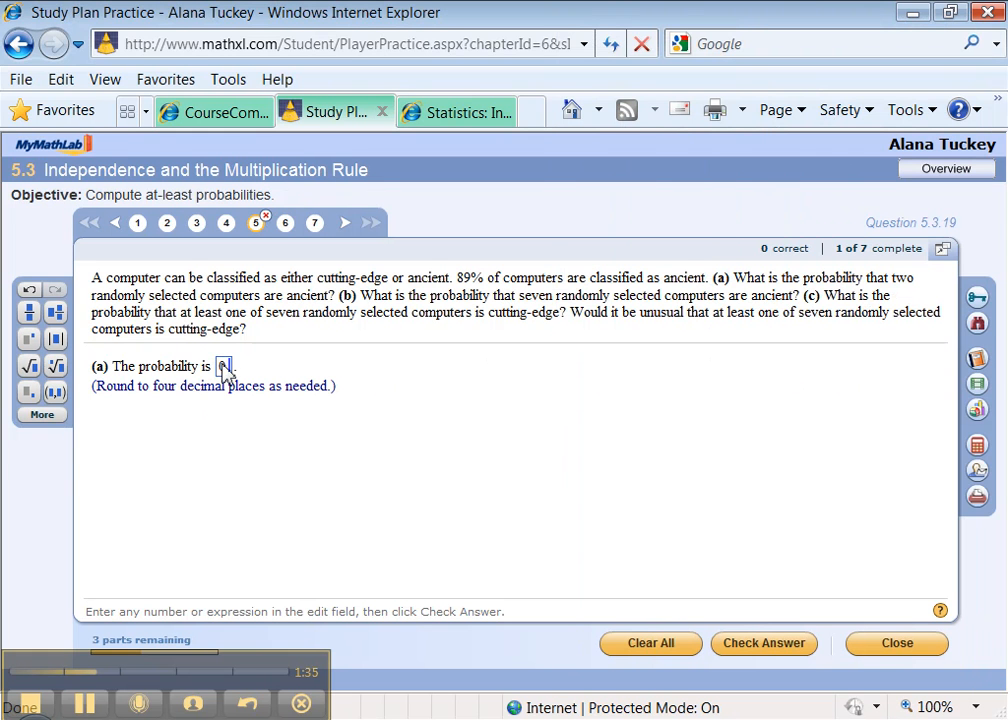
Submit 0.7921 for part (a), accept the Excellent message, revealing part (b).
left_click(763, 644)
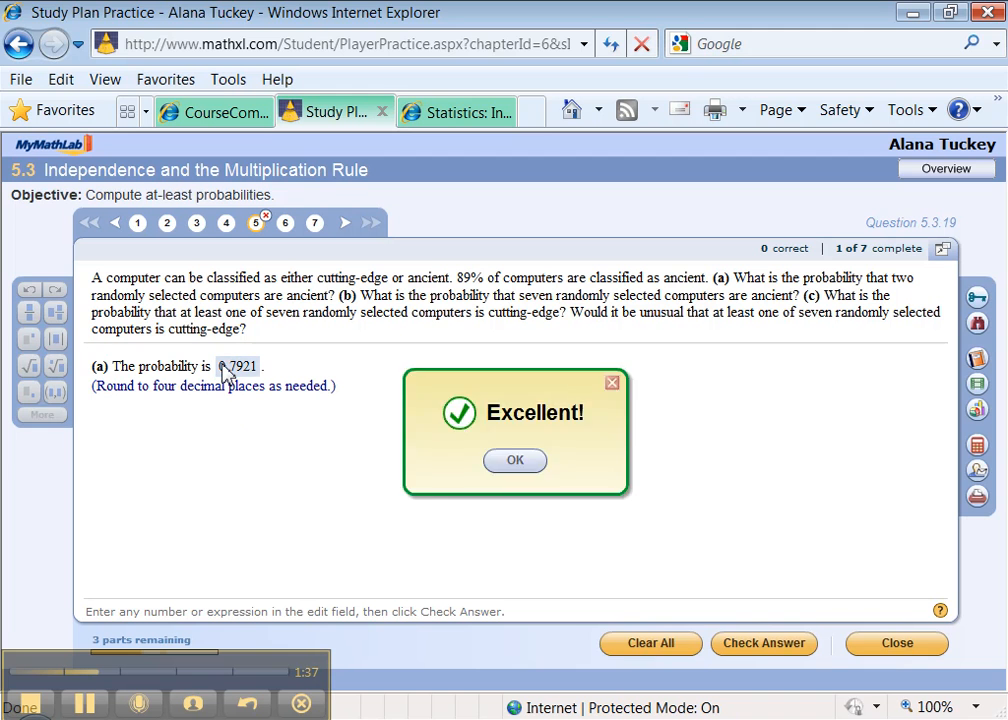
left_click(514, 460)
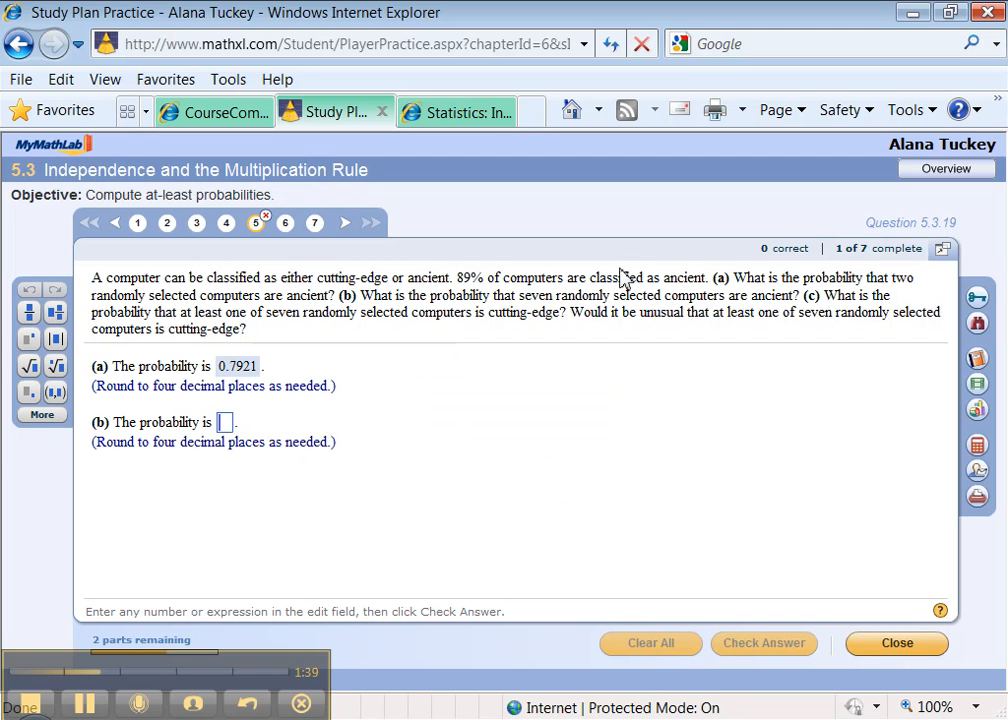
mouse_move(624, 304)
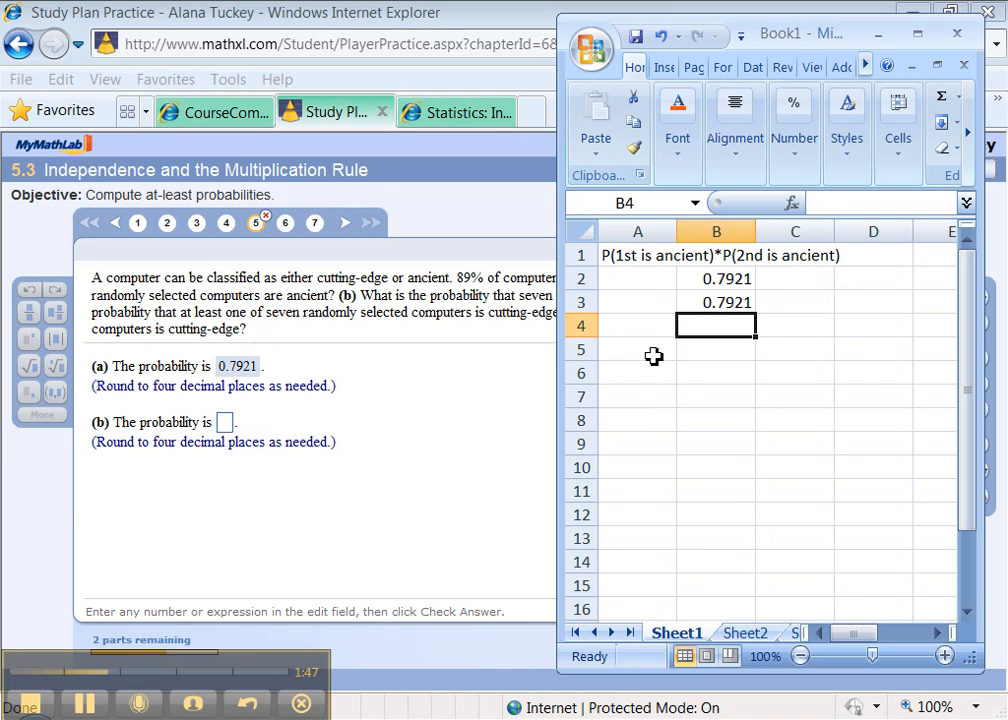
Label P(seven random computers are ancient) in A5 and compute =0.89^7 below it.
type("P(")
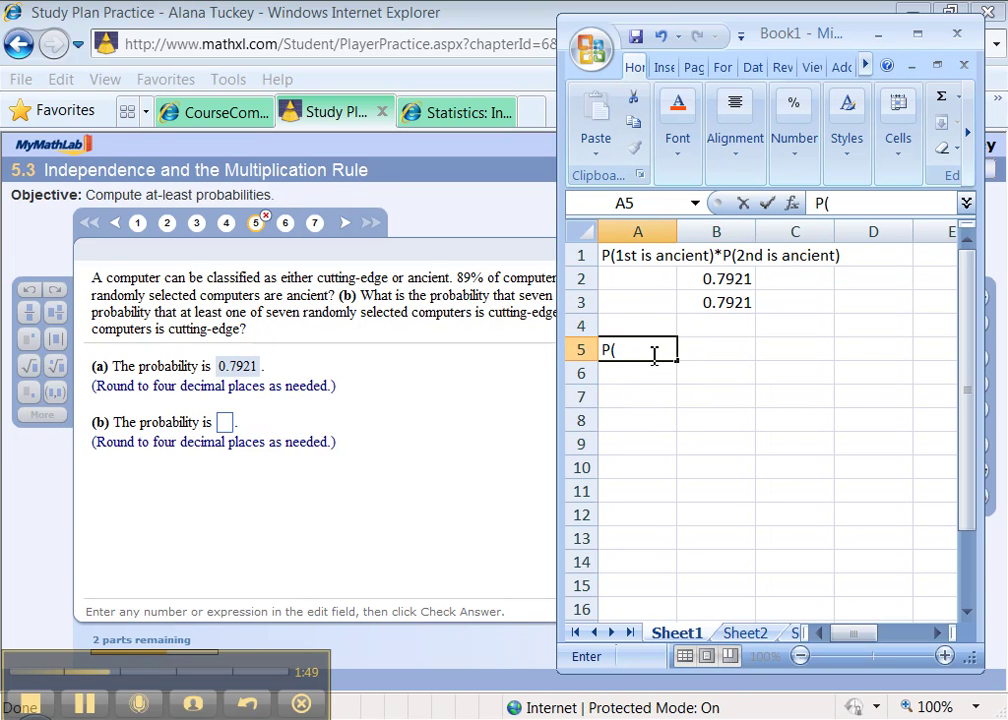
type("seven random")
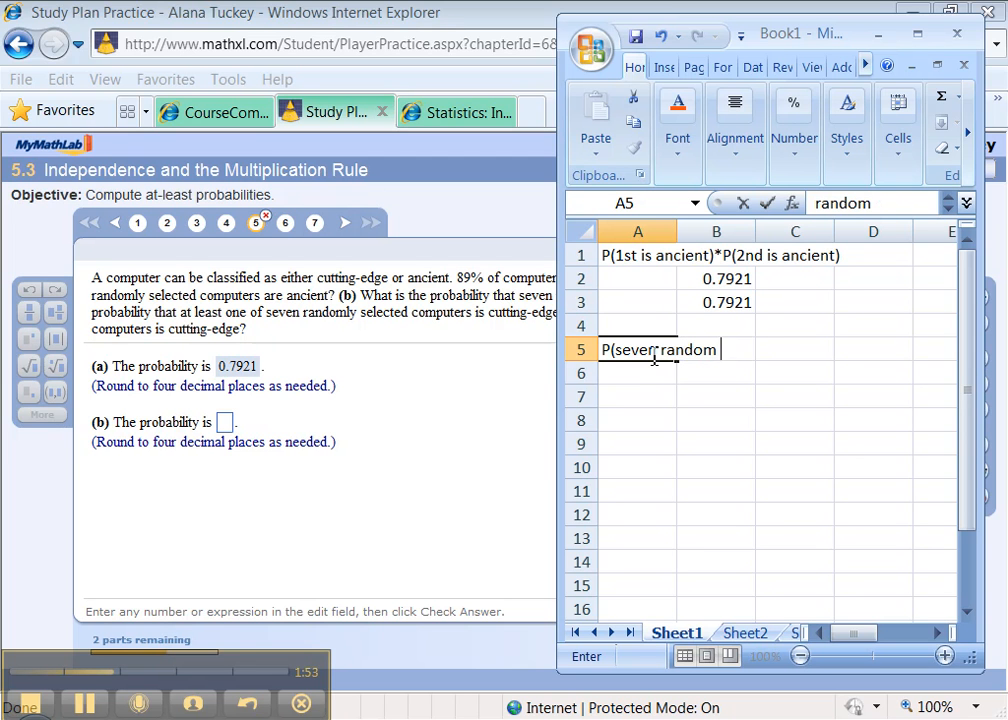
type("computers")
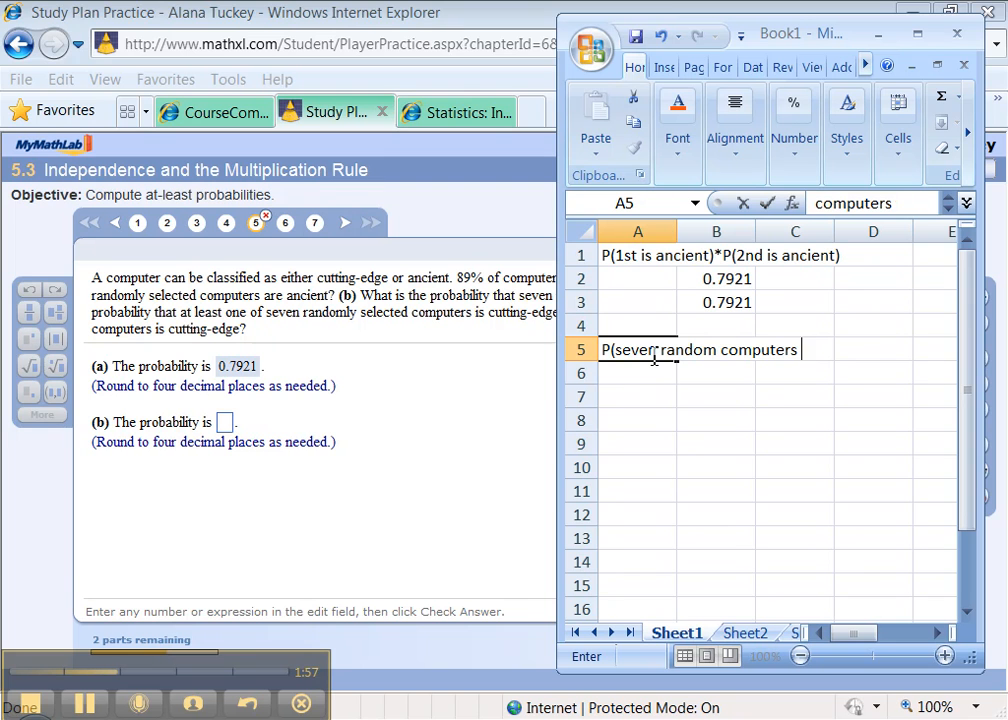
type("are anie")
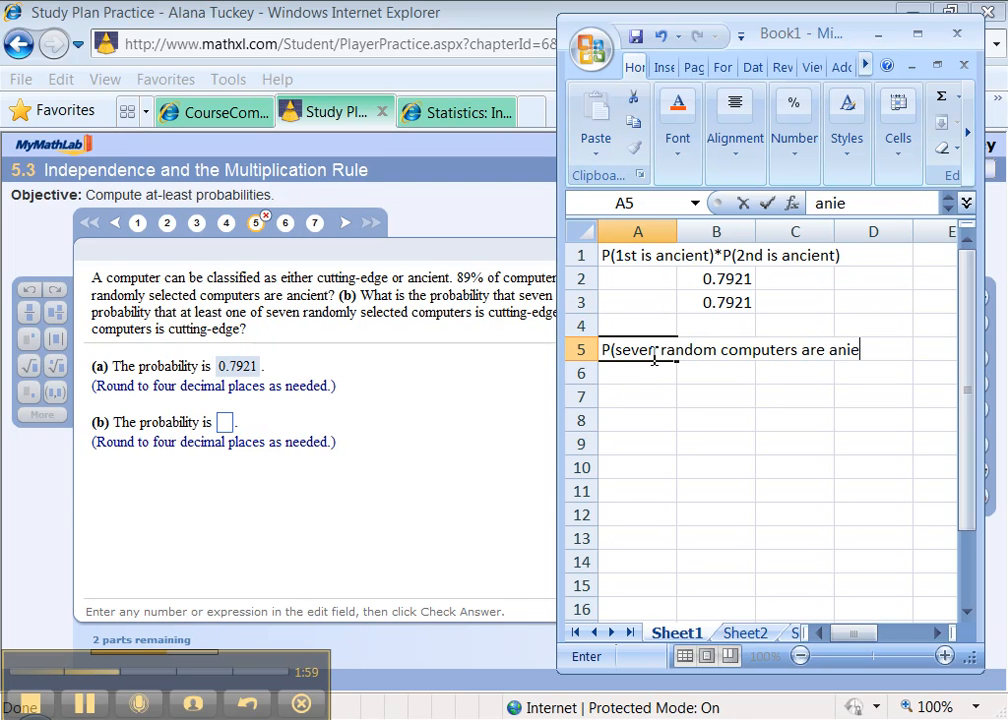
key("Return")
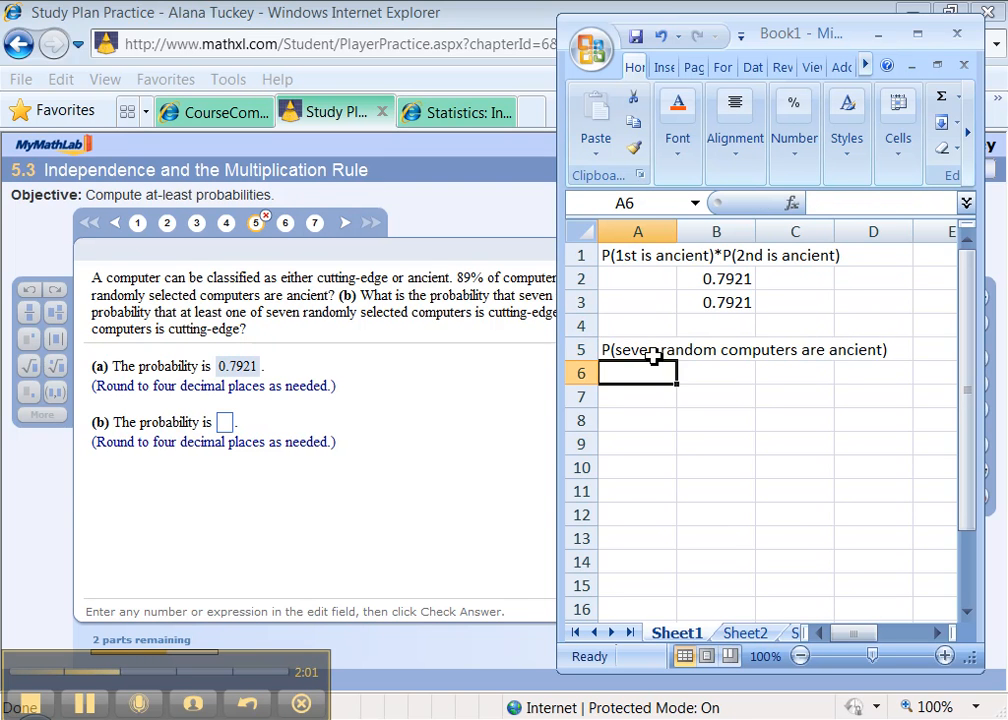
type("=0.")
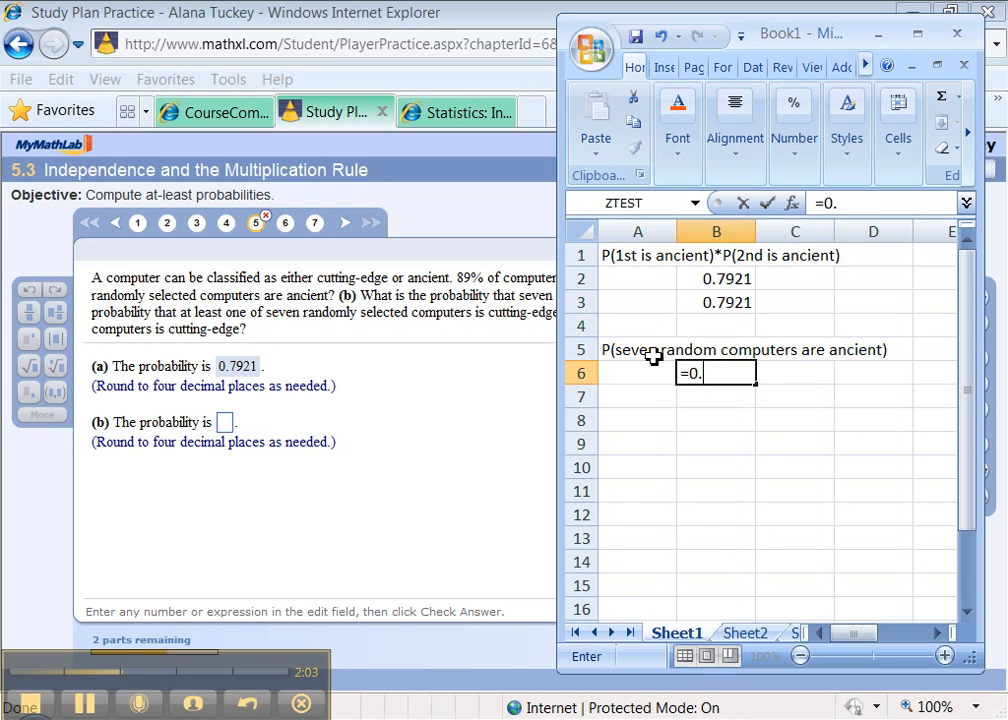
type("89^7")
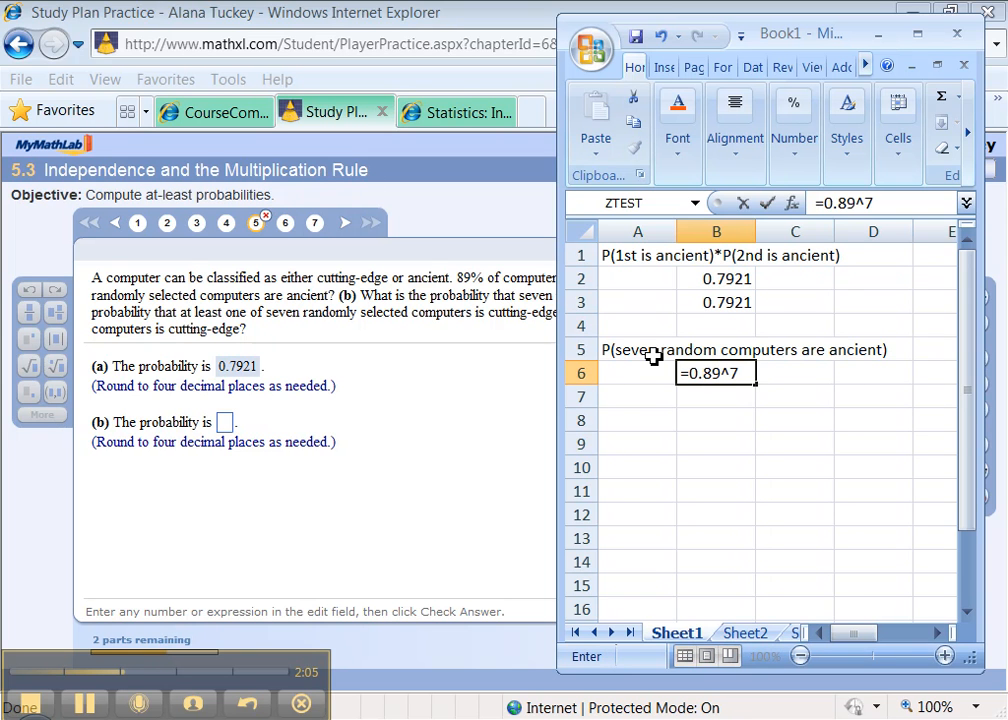
key("Return")
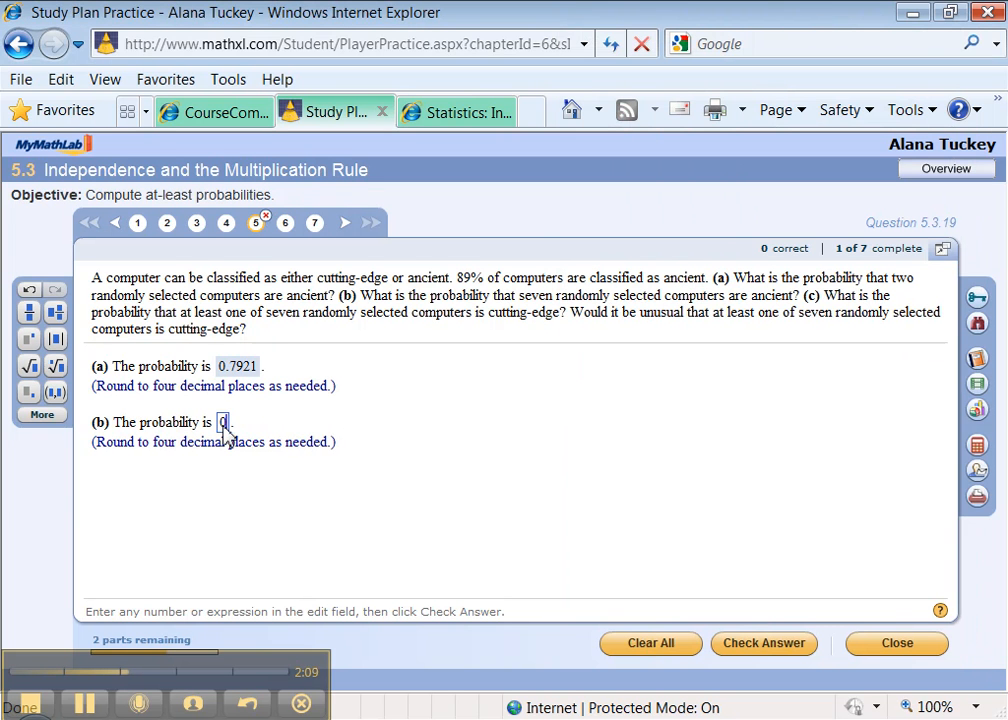
Enter 0.4423 as the part (b) answer so part (c) appears.
type("0.4423")
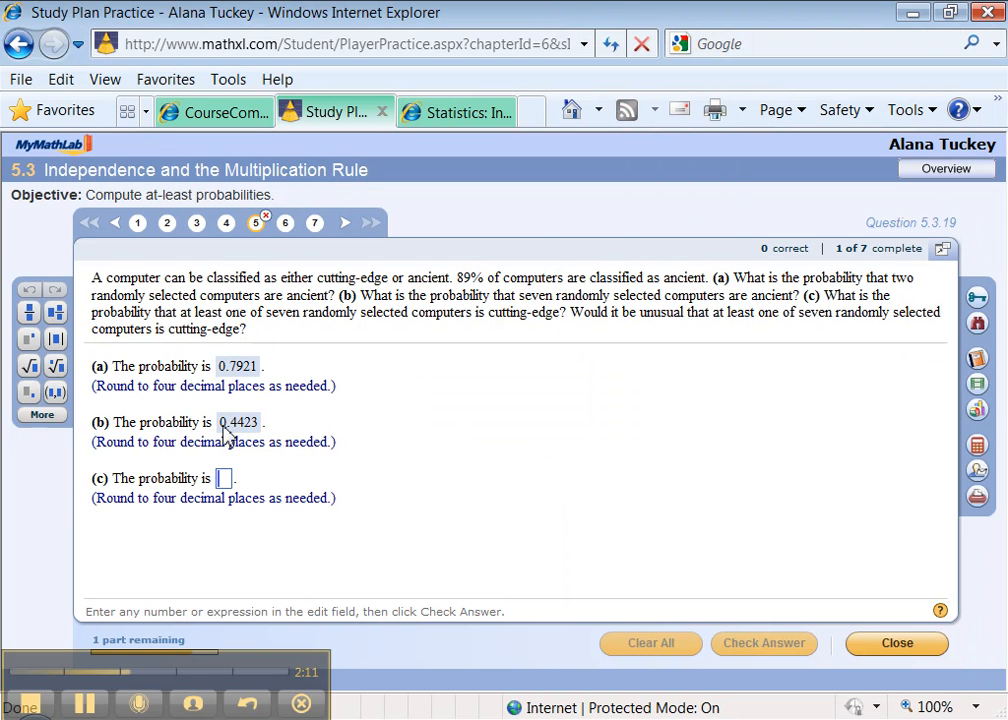
mouse_move(608, 390)
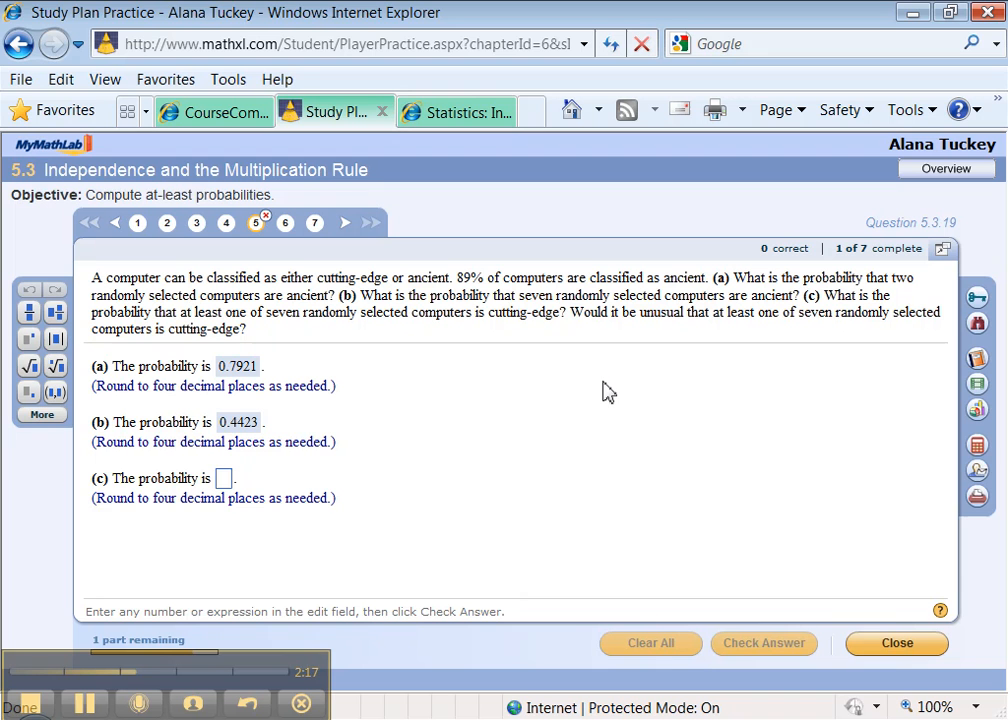
mouse_move(556, 349)
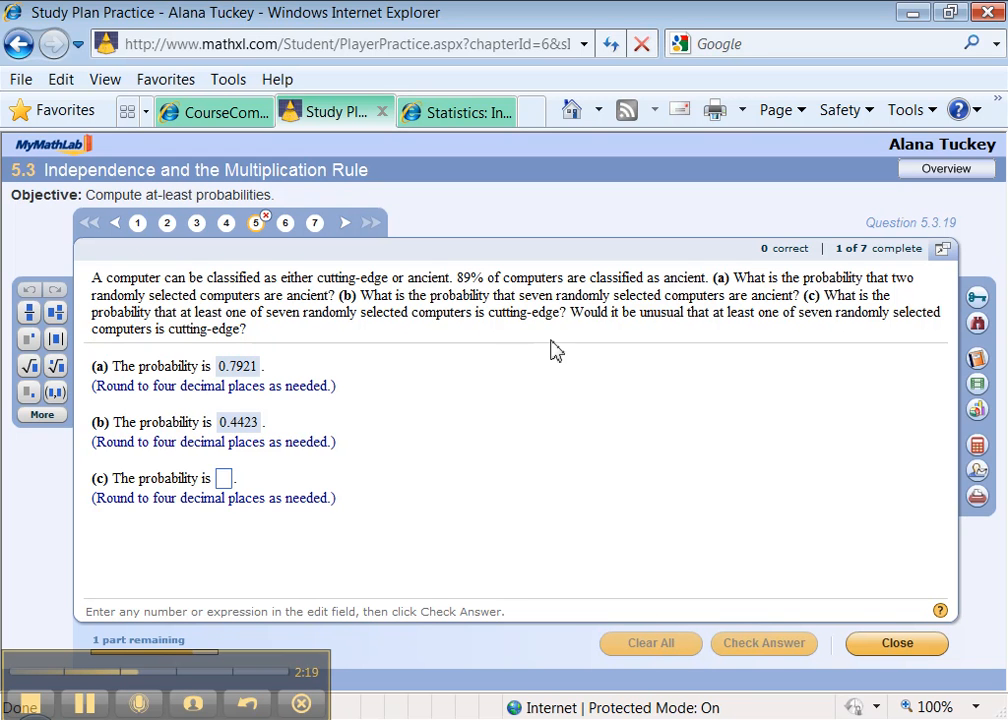
left_click(222, 477)
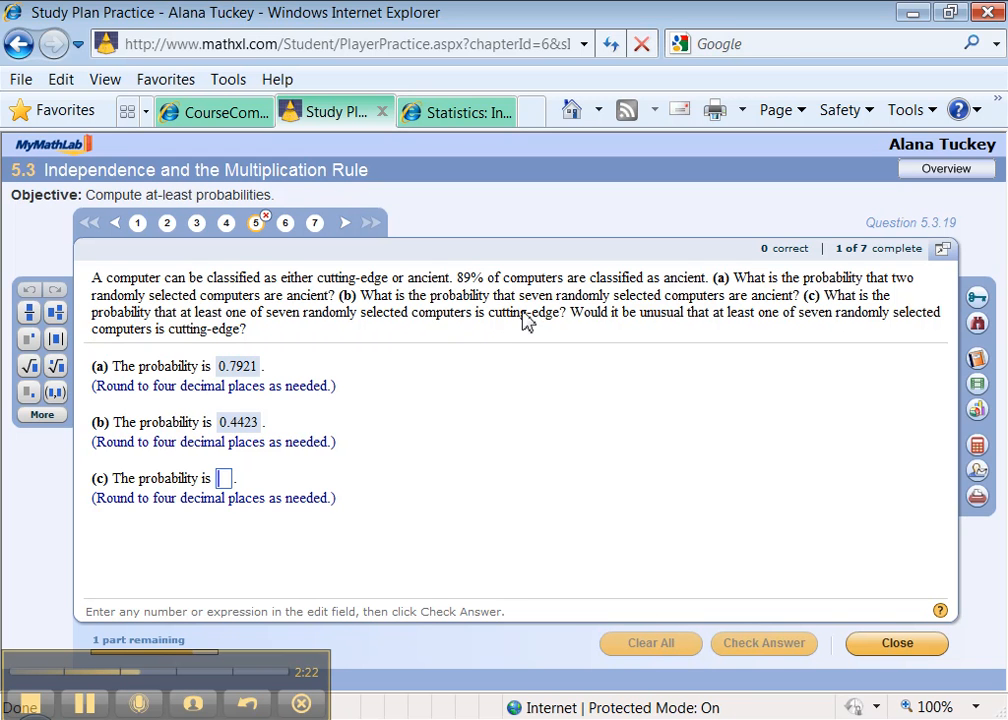
mouse_move(201, 322)
type("P")
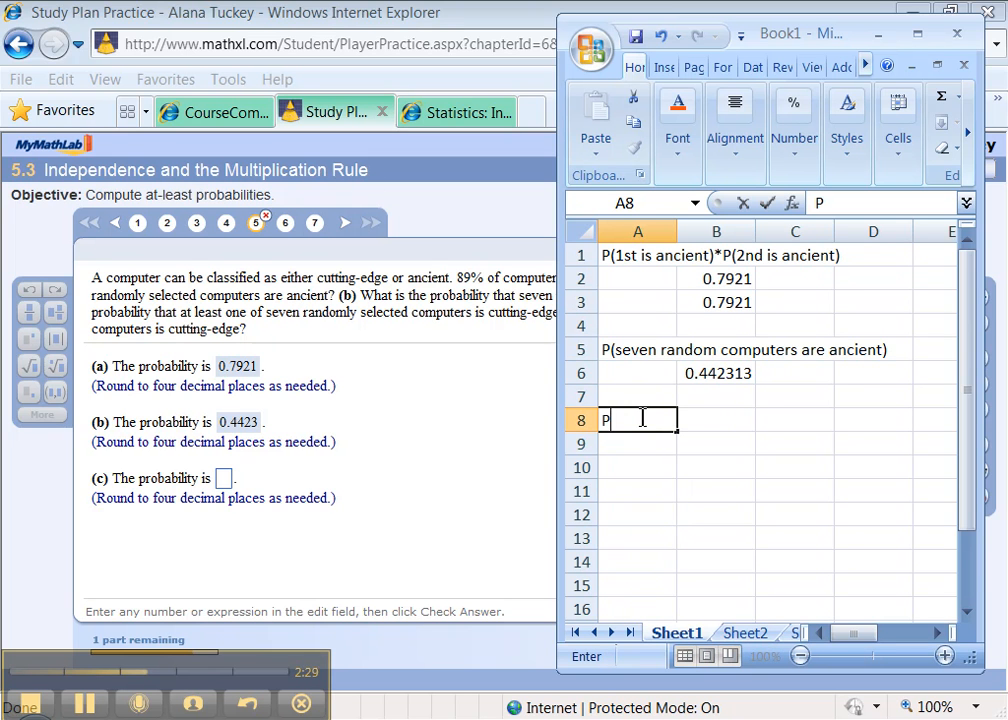
Add the labels P(at least one is cutting edge) in A8 and #cutting edge in A9.
type("(at least on")
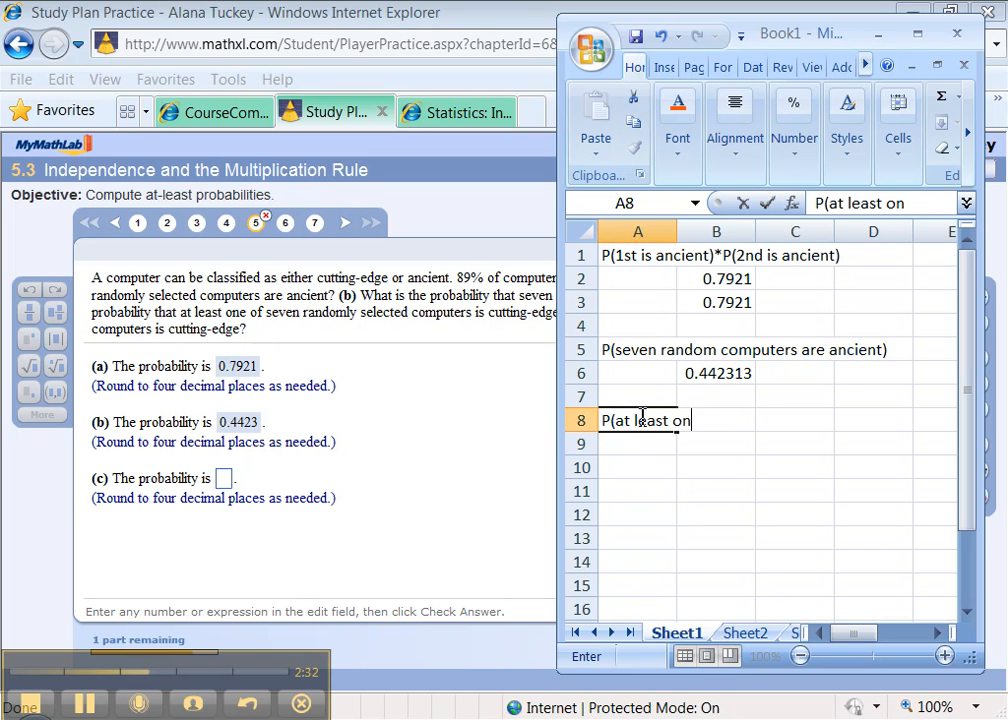
type("e is cut")
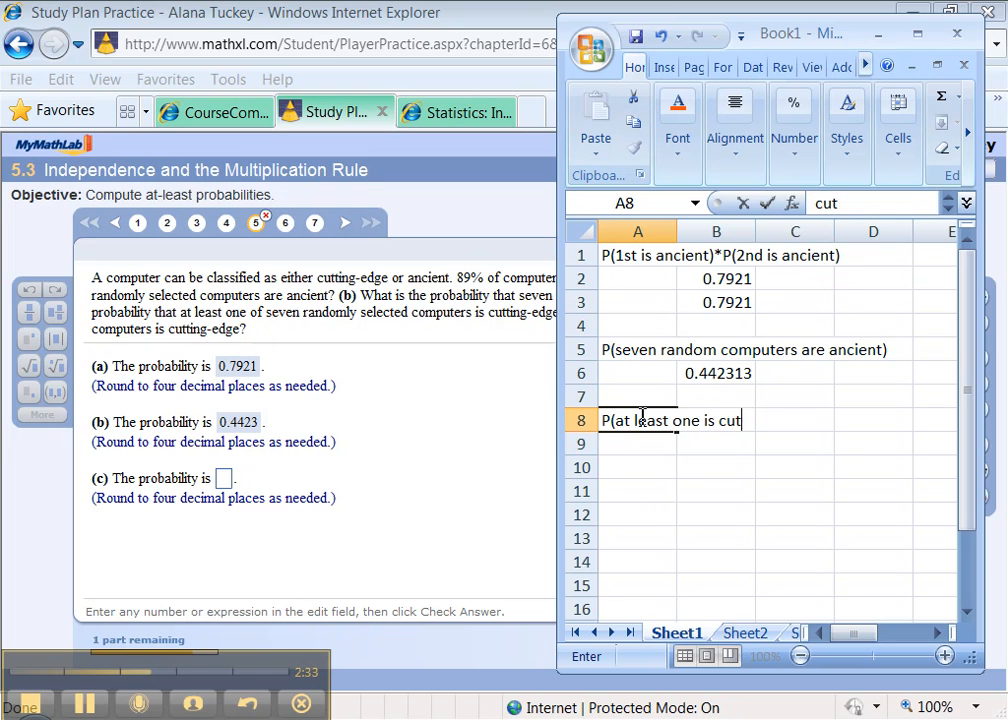
type("ting edge")
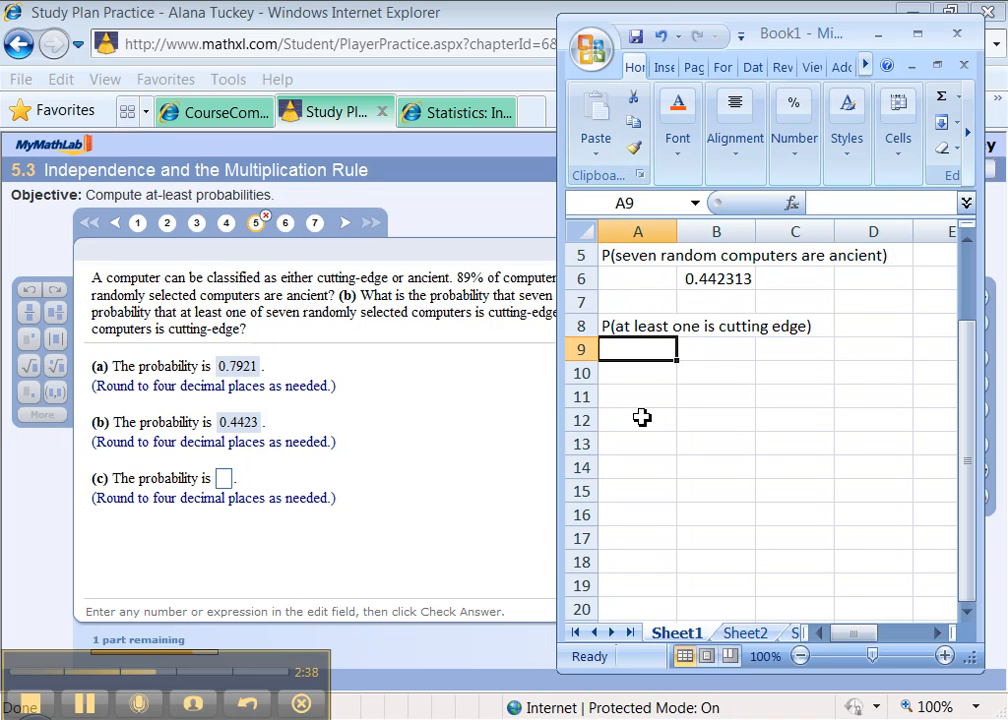
type("#cutting edge")
left_click(638, 513)
type("6")
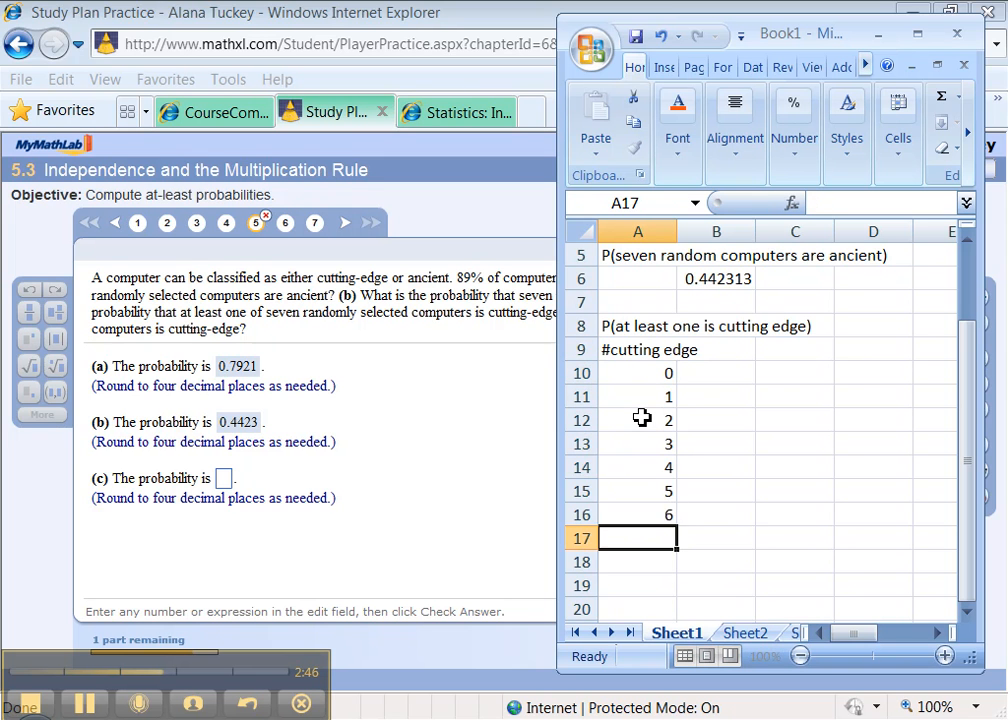
List the counts 0 through 7 in A10:A17 and start selecting the rows for 1–7.
type("7")
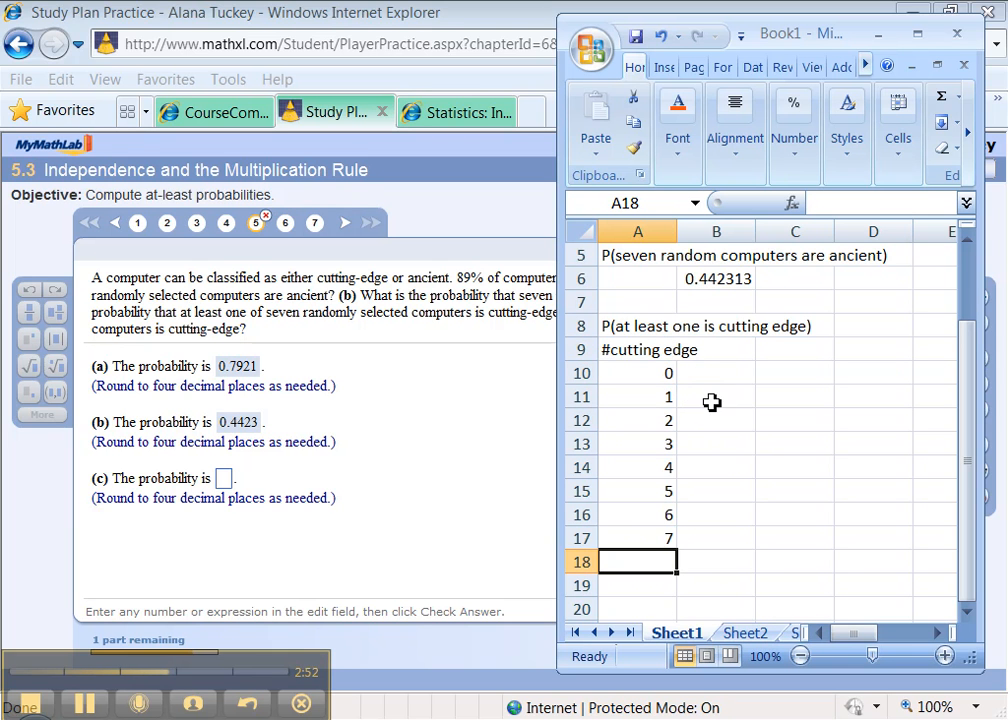
left_click(716, 420)
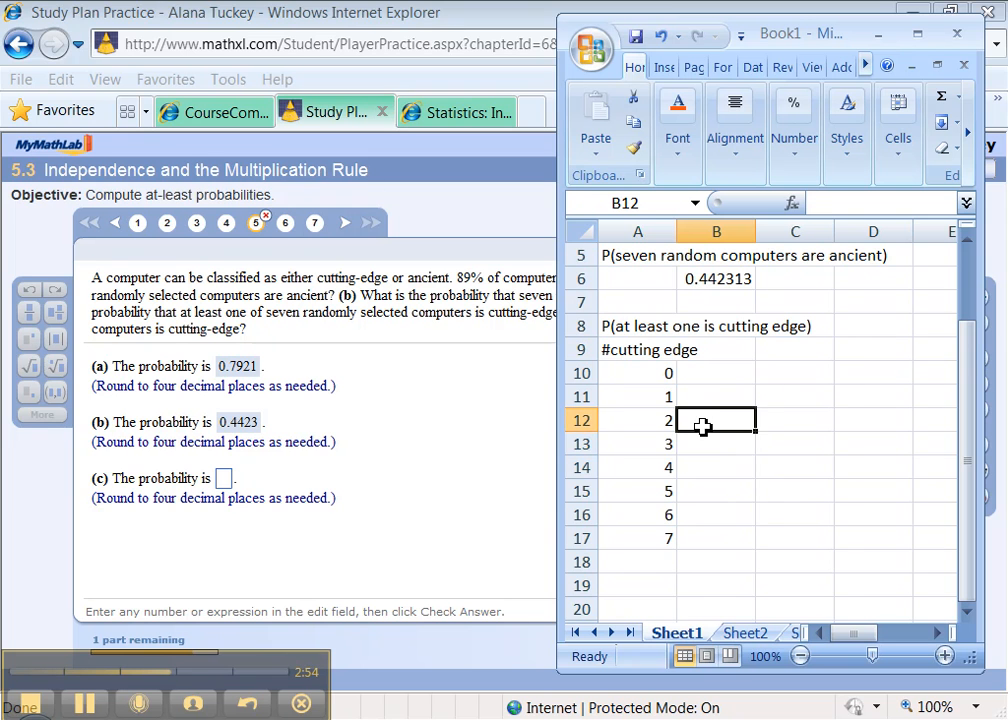
left_click(716, 537)
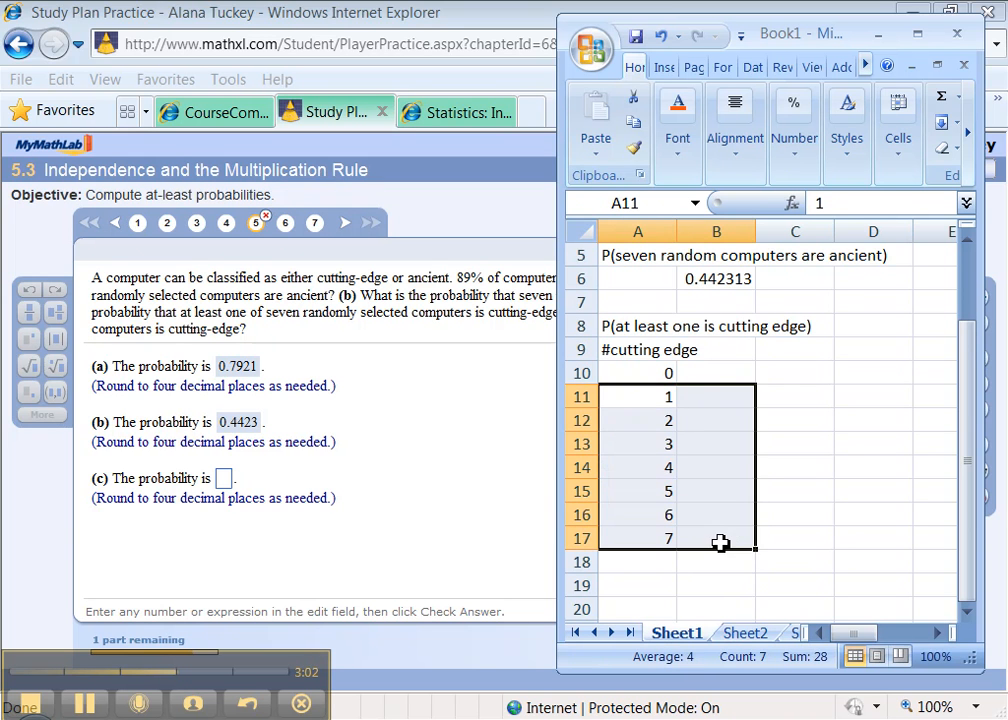
Shade the 1–7 rows red and the 0 row yellow using Fill Color.
left_click(676, 104)
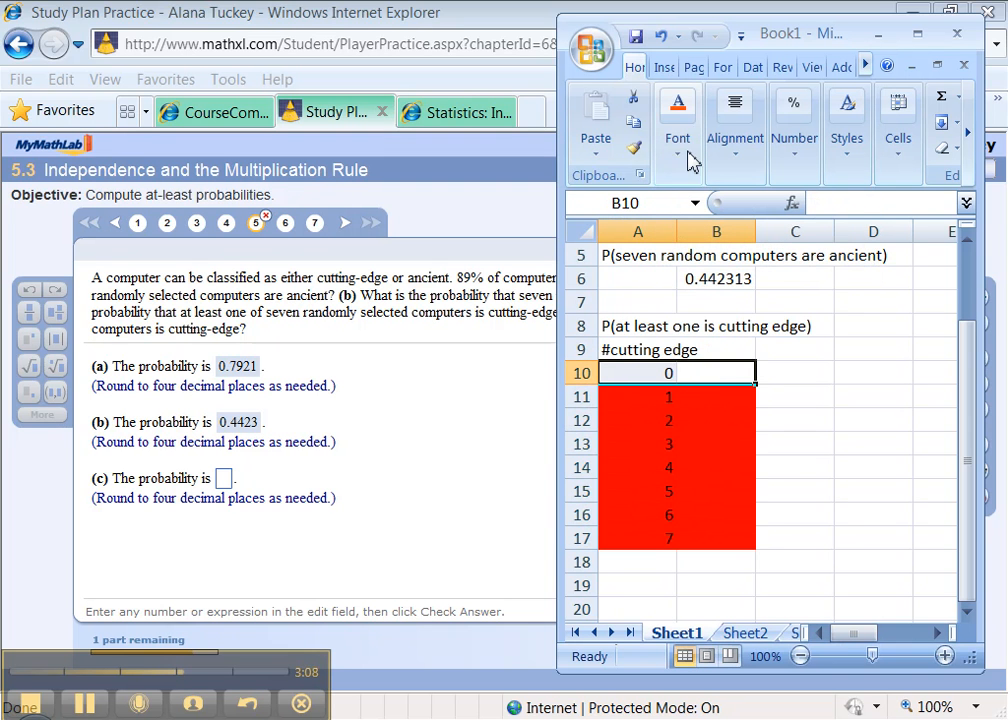
left_click(824, 248)
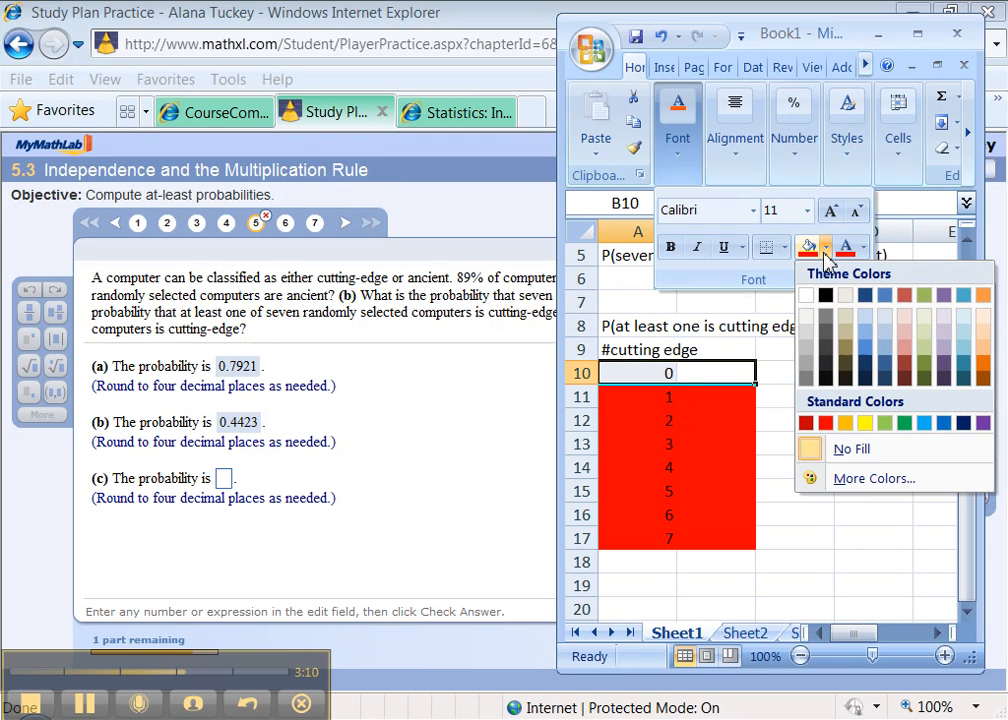
left_click(863, 423)
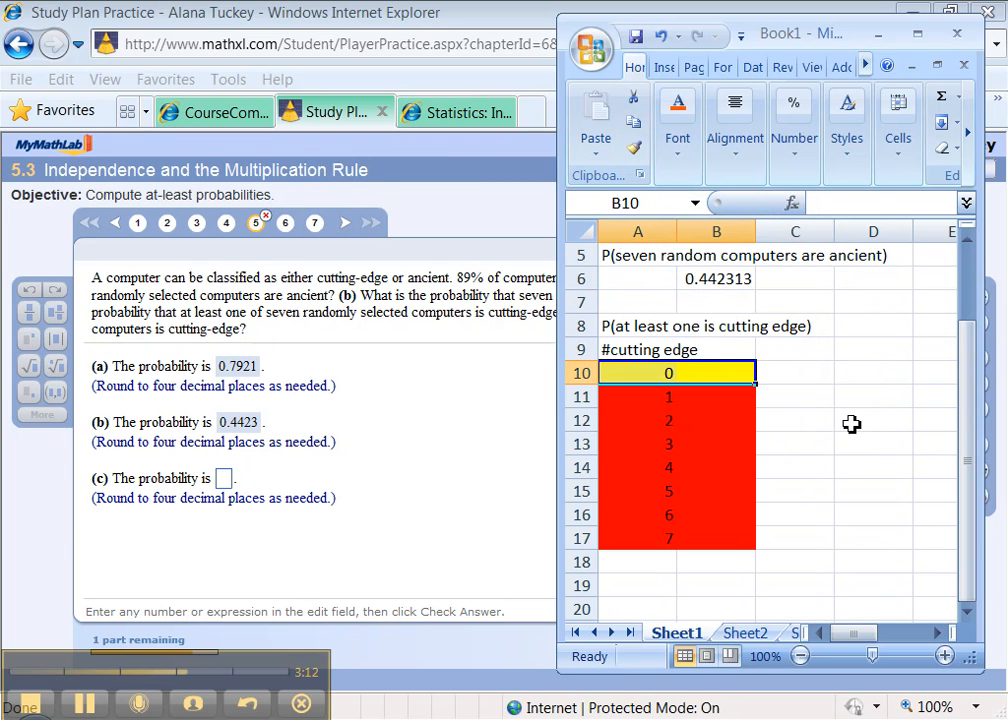
mouse_move(680, 376)
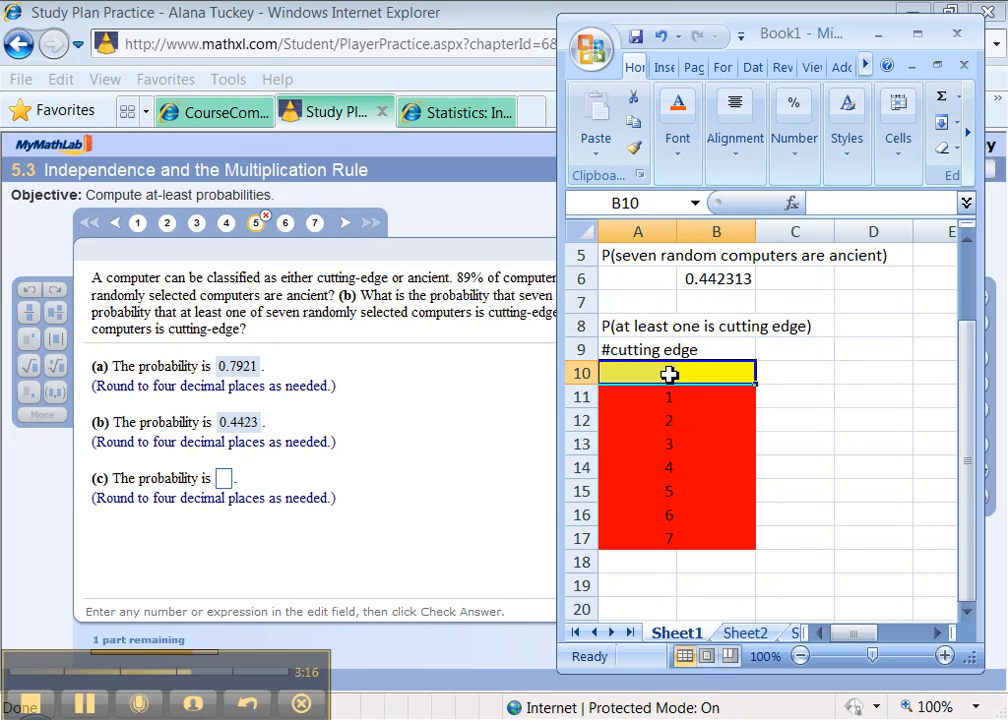
type("0")
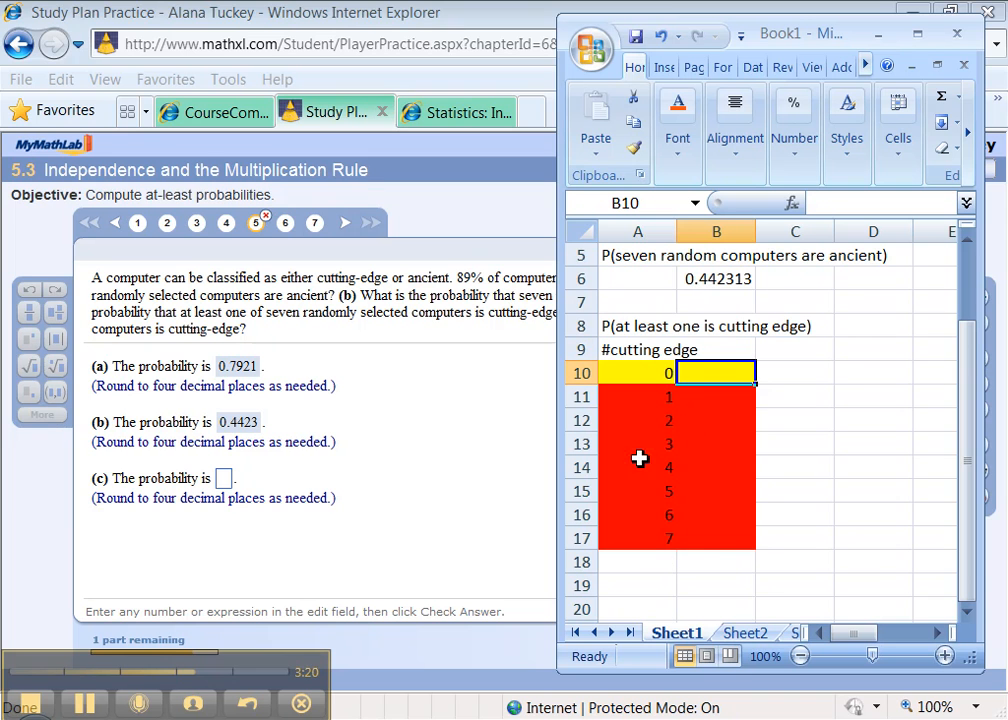
mouse_move(308, 318)
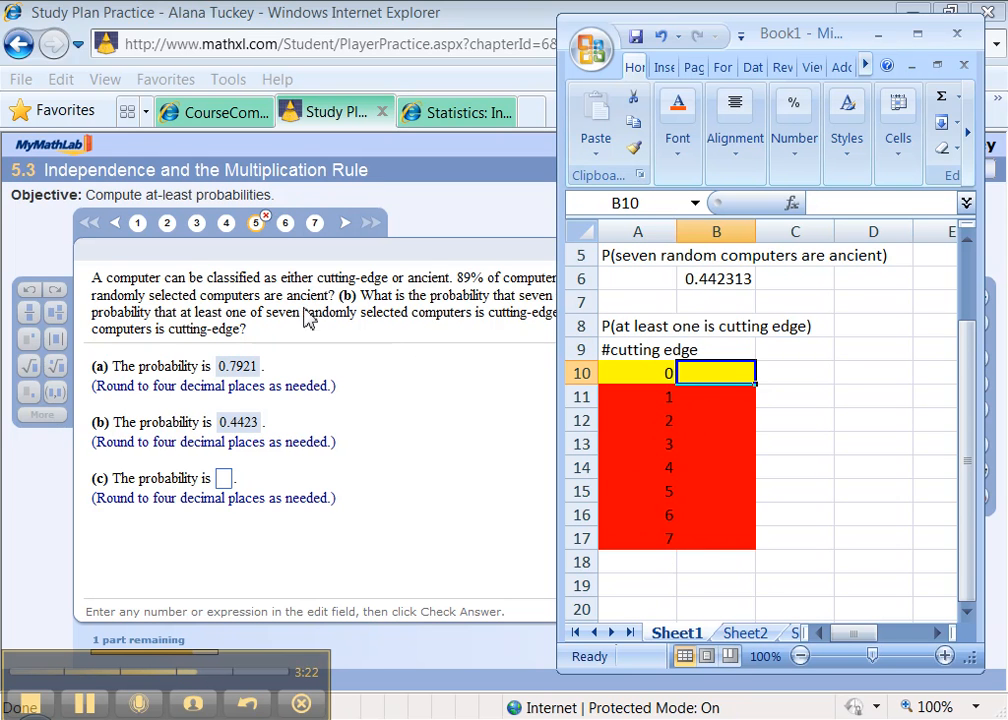
Add a Total row with value 1 beneath the counts and select the probability cells for 0–7.
left_click(636, 560)
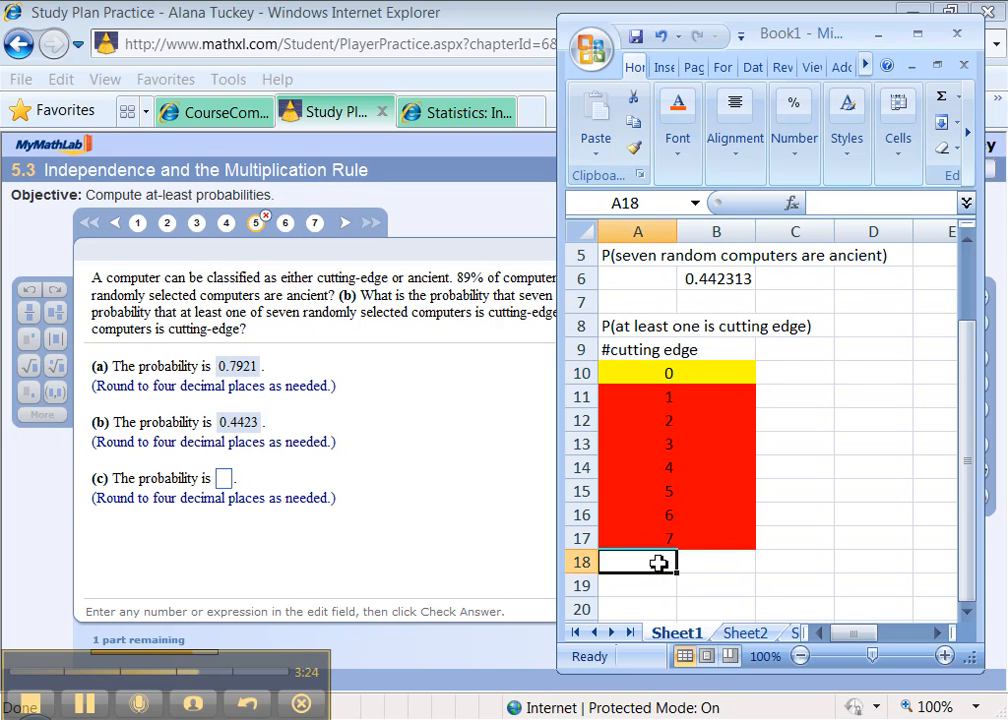
type("Total")
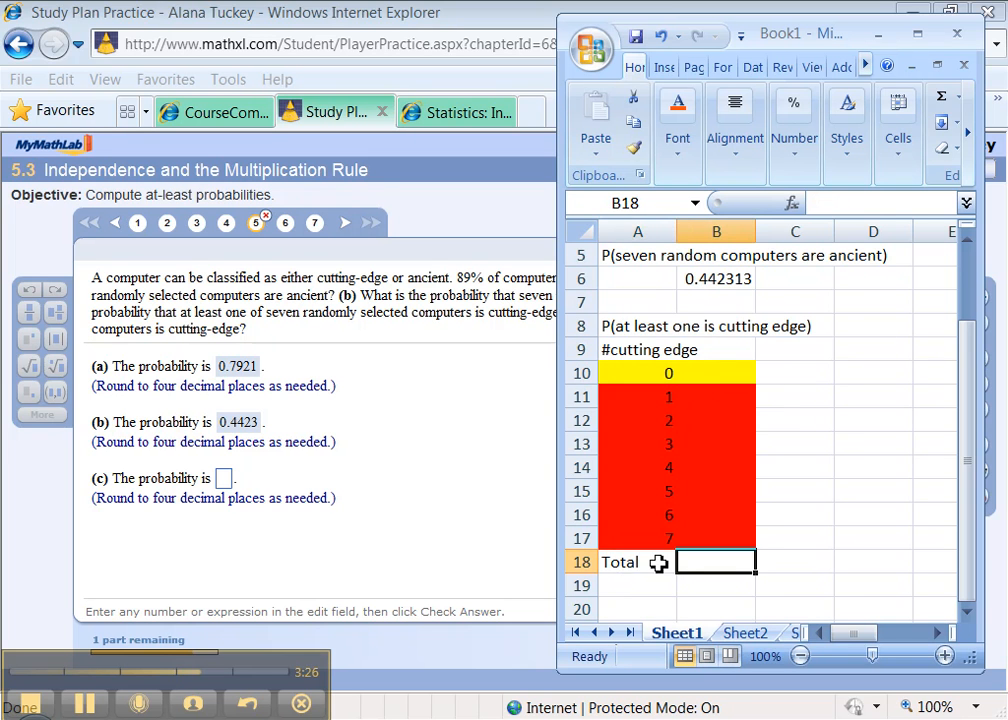
key("Return")
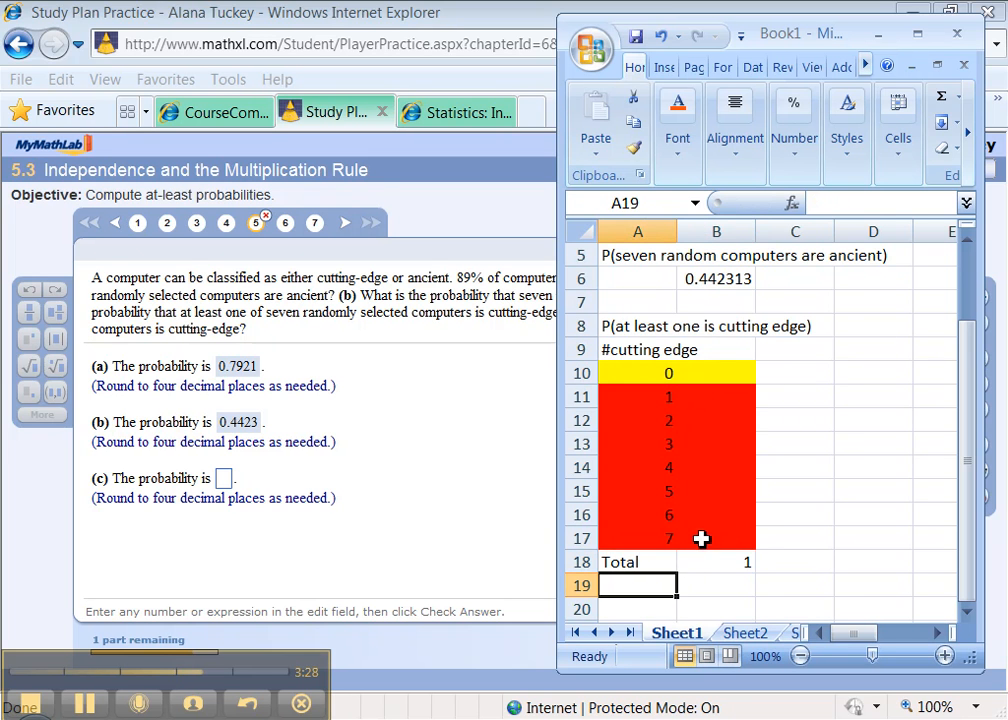
left_click_drag(716, 374, 715, 538)
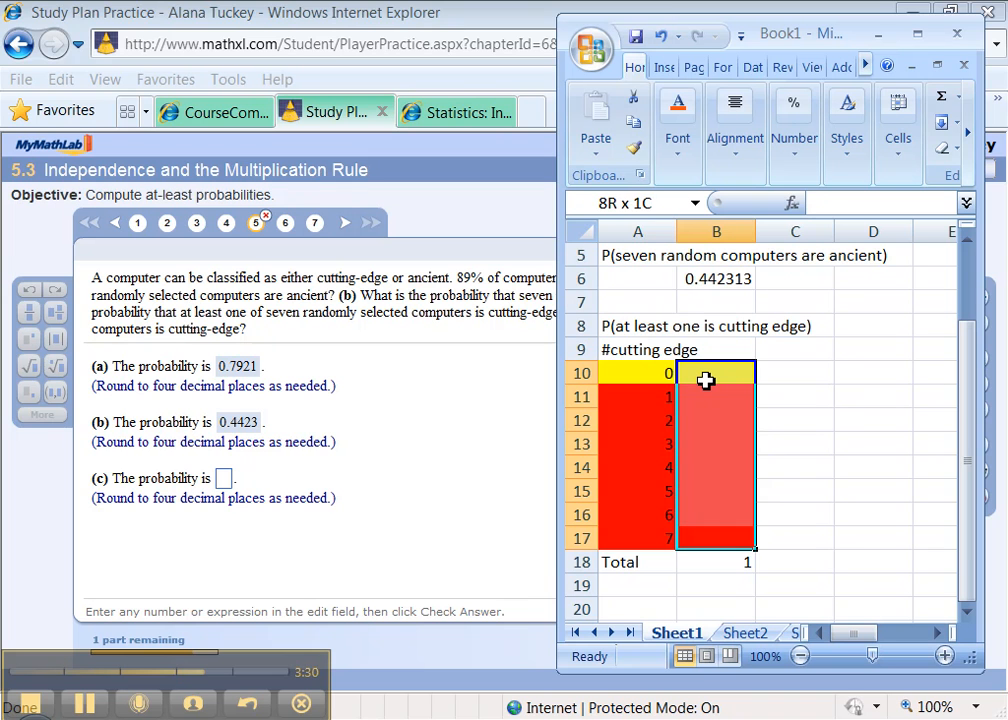
left_click(716, 536)
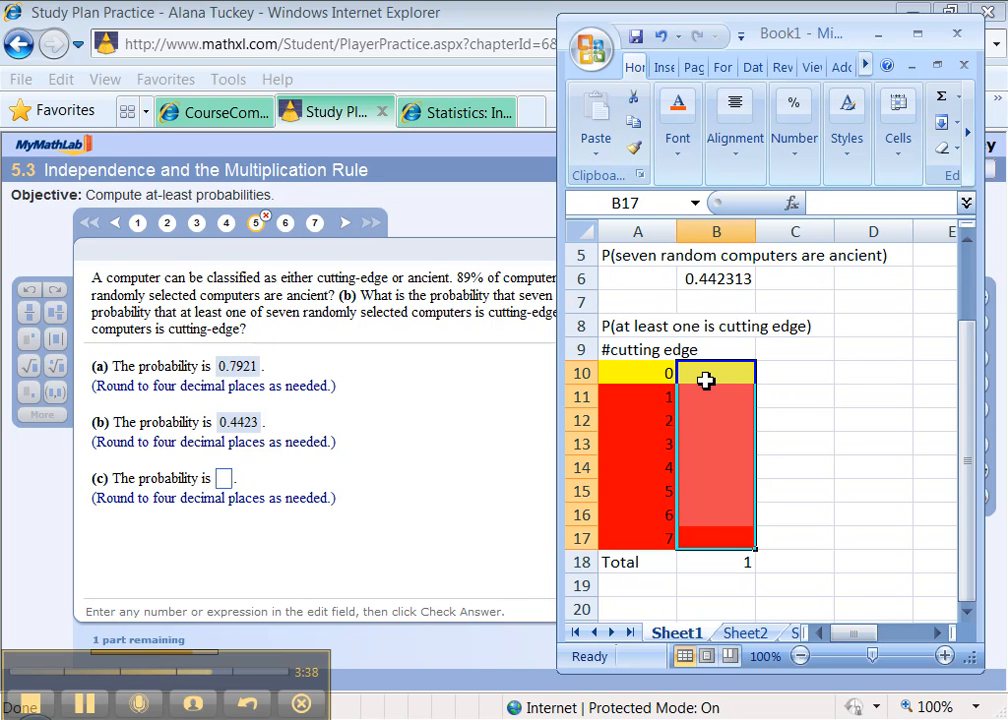
left_click(715, 372)
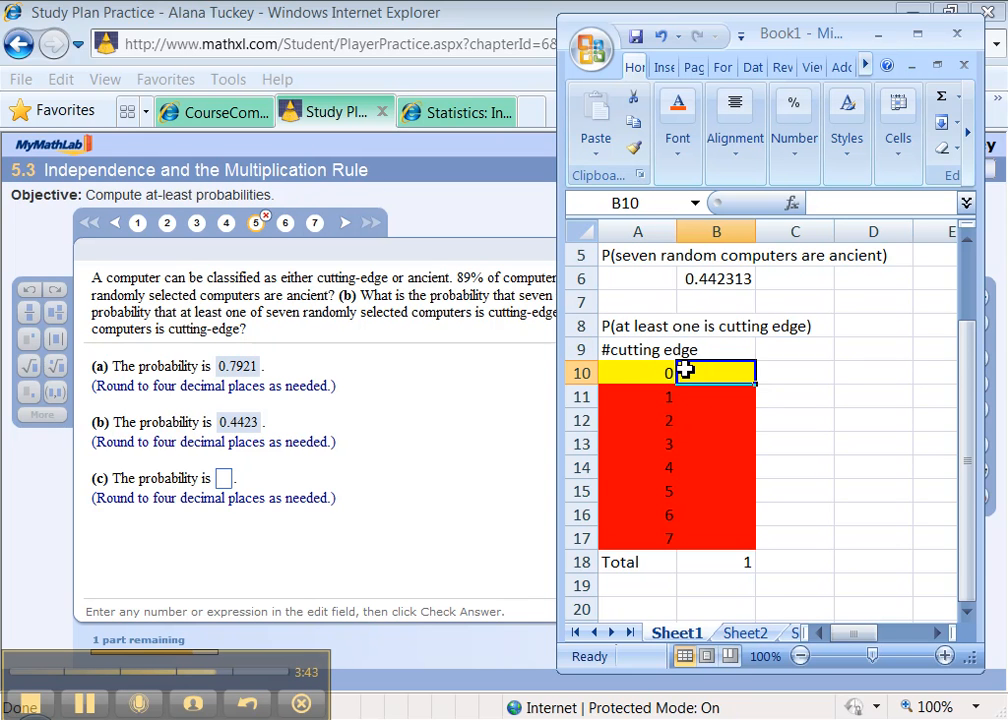
mouse_move(808, 370)
type("None are cu")
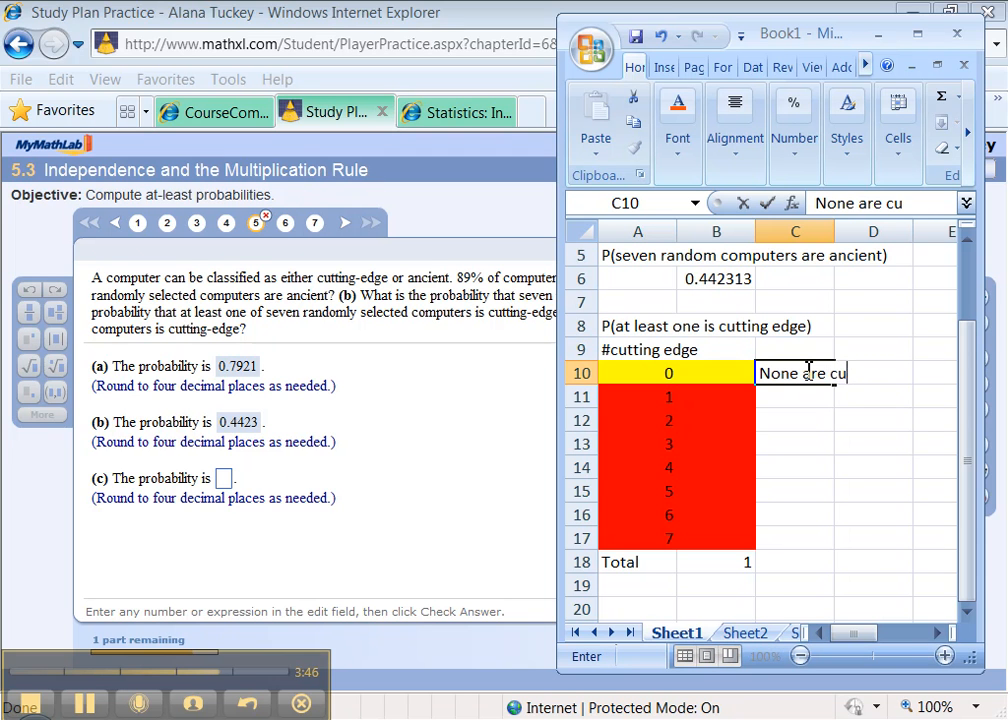
Note 'none cutting edge, ALL ancient' beside 0 and copy the 0.442313 probability into B10.
type("tting edge")
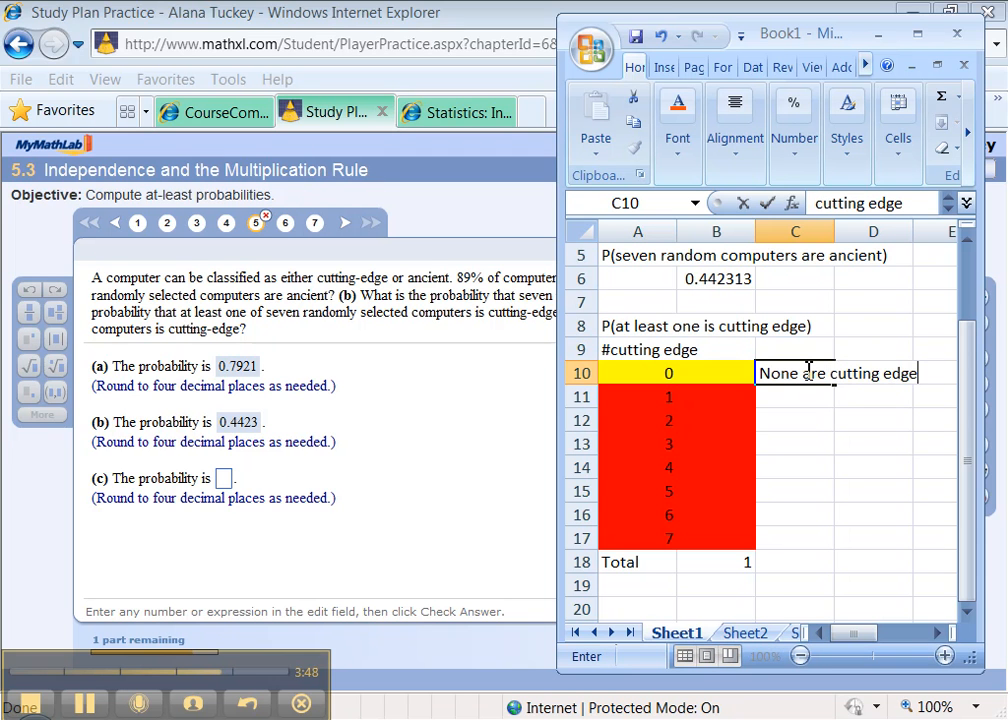
type(", ALL ancient")
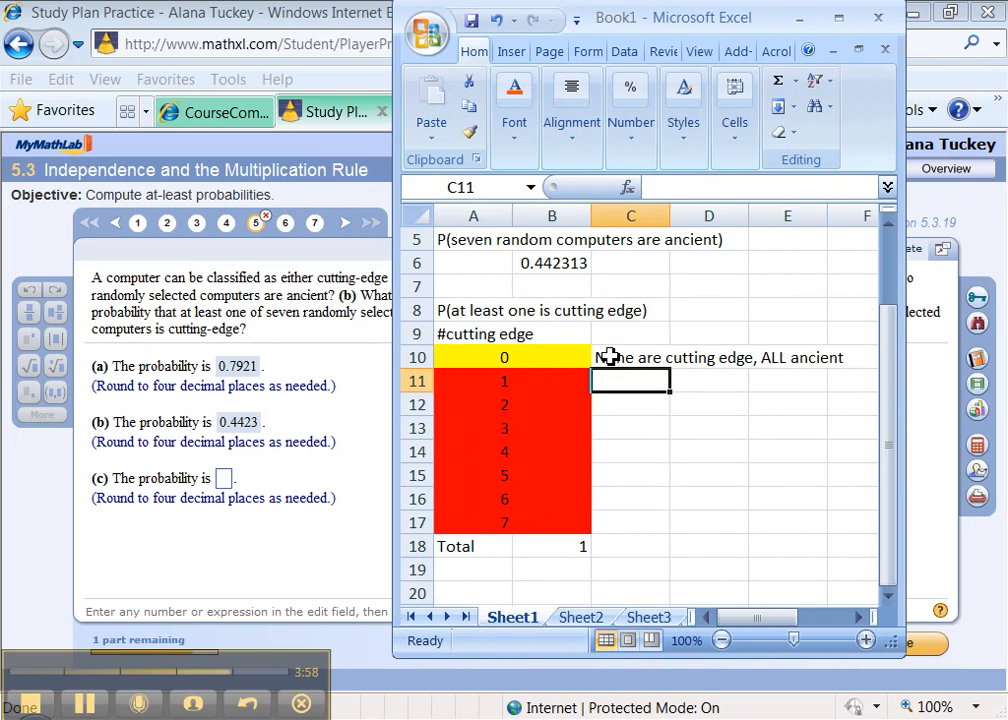
left_click(552, 262)
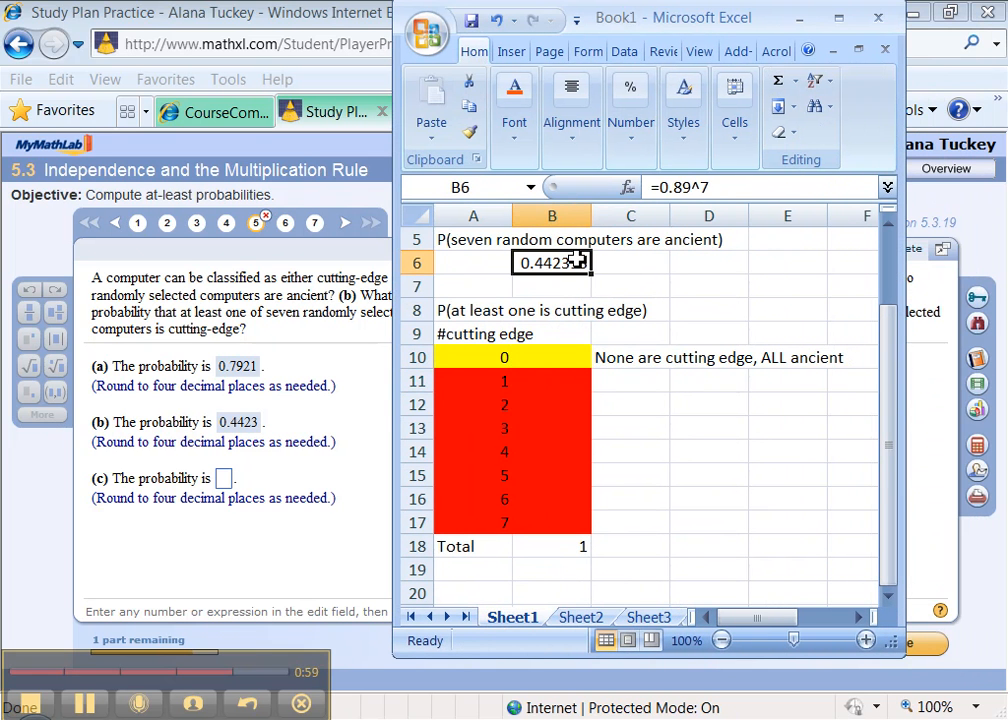
left_click(552, 356)
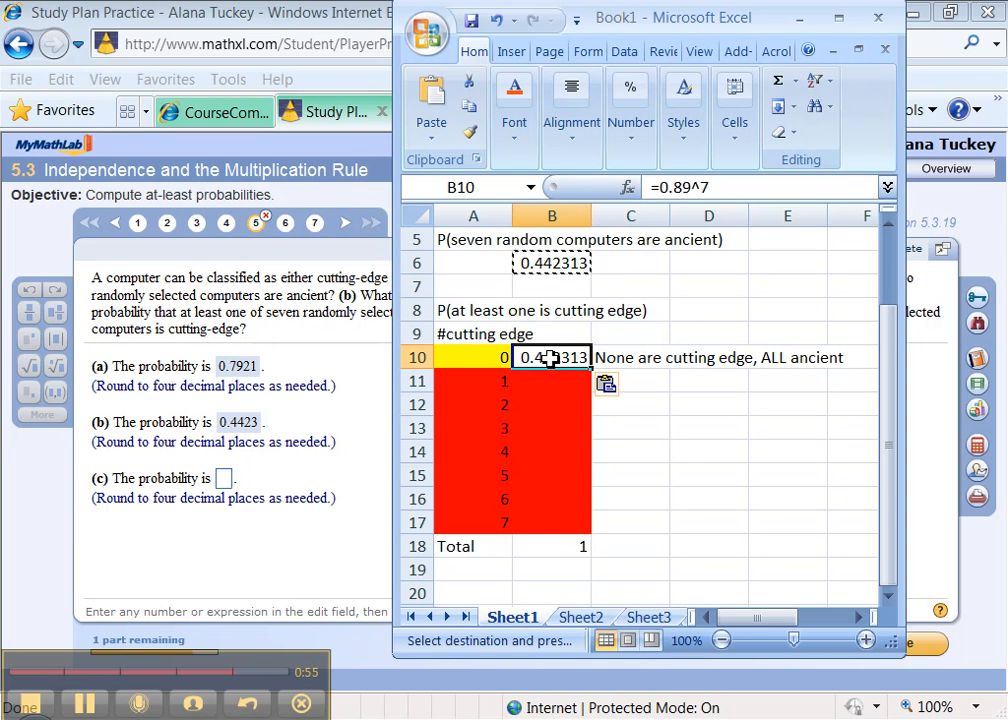
double_click(552, 355)
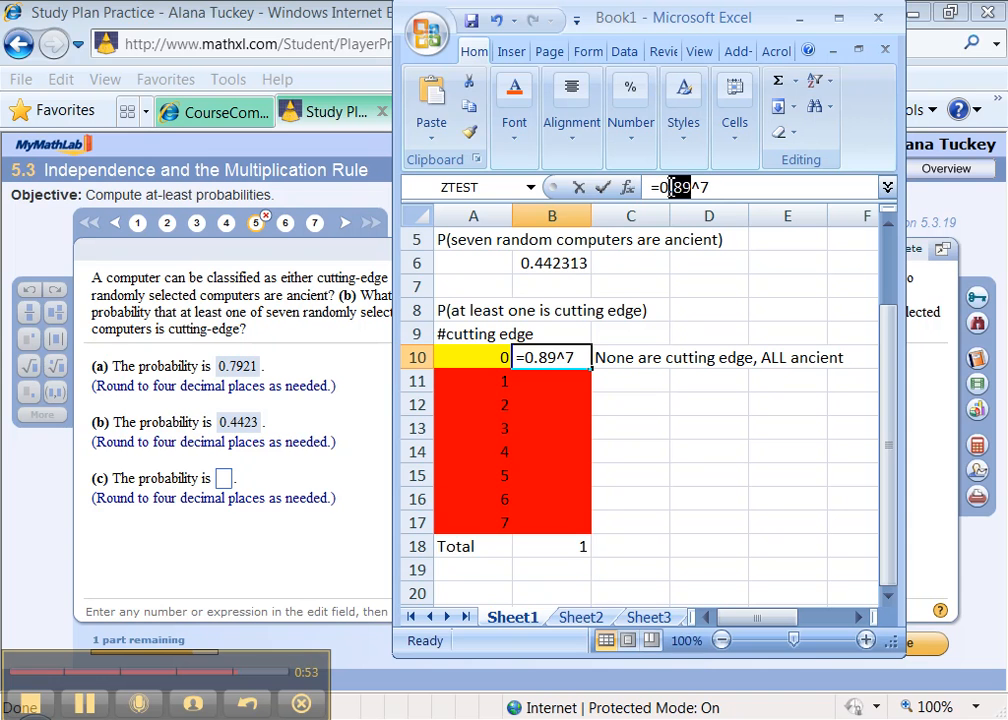
key("Return")
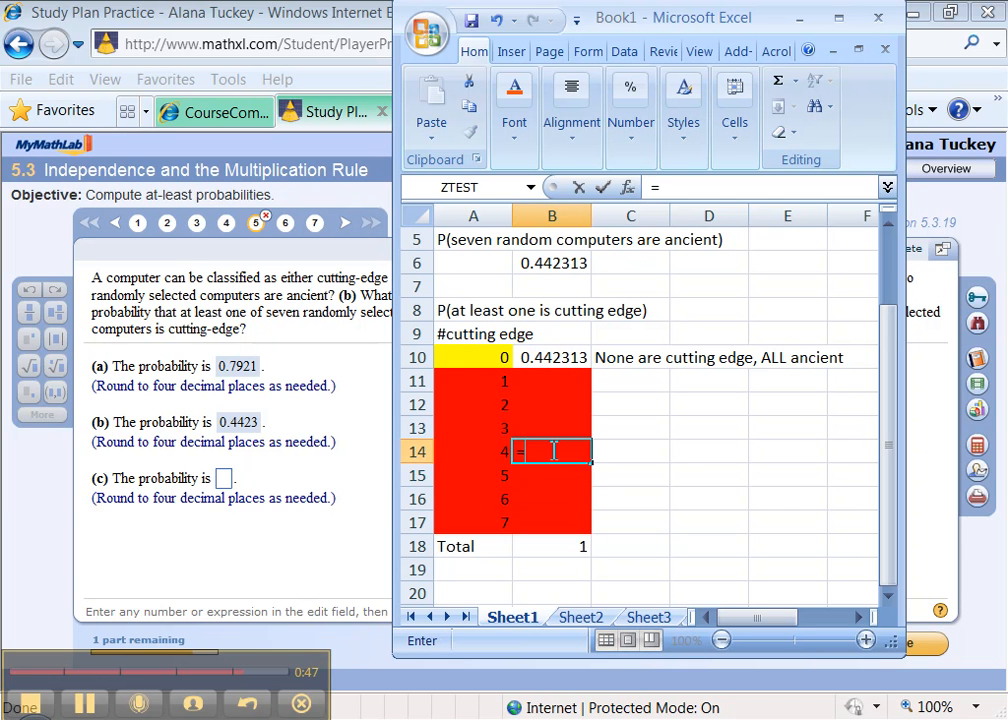
Compute the complement =1-B10, giving 0.557687, for at least one cutting edge.
type("=1-")
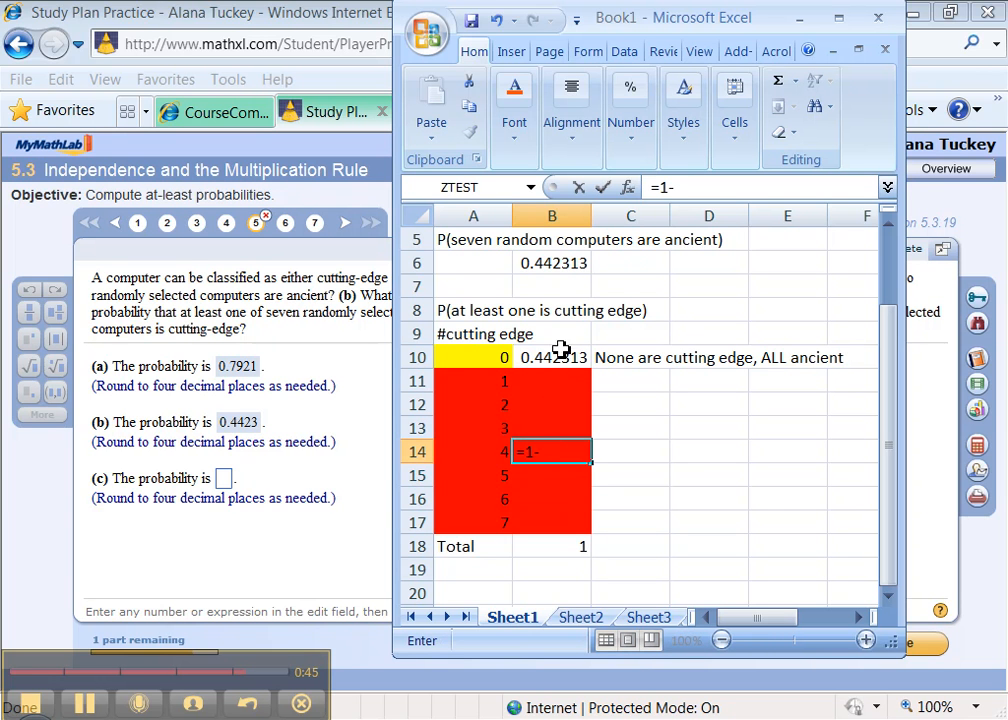
key("Return")
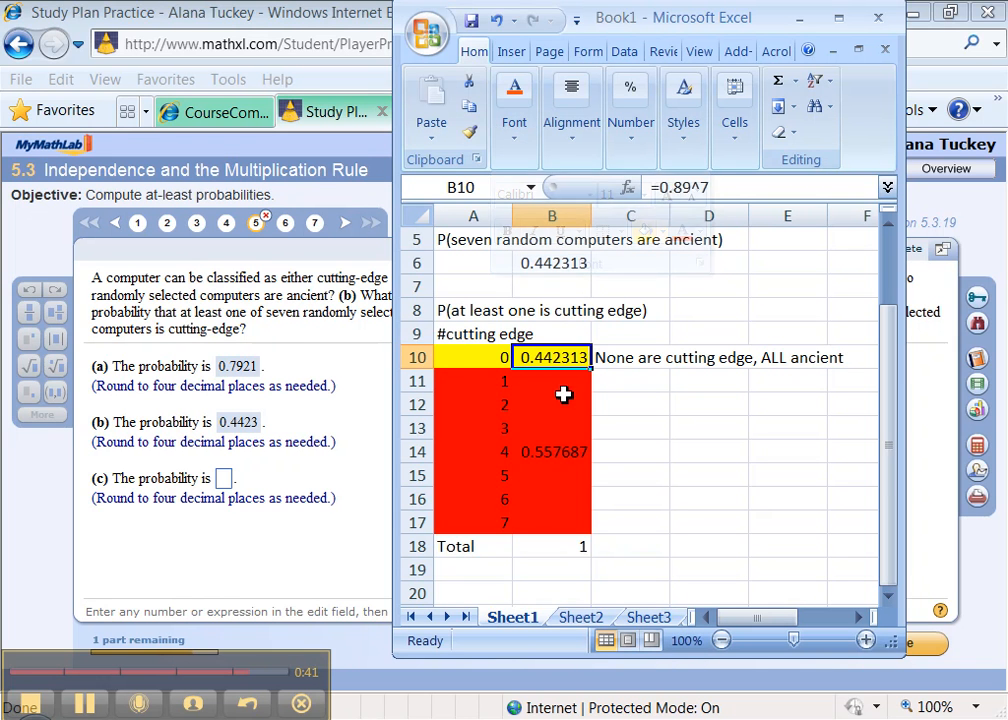
left_click(552, 452)
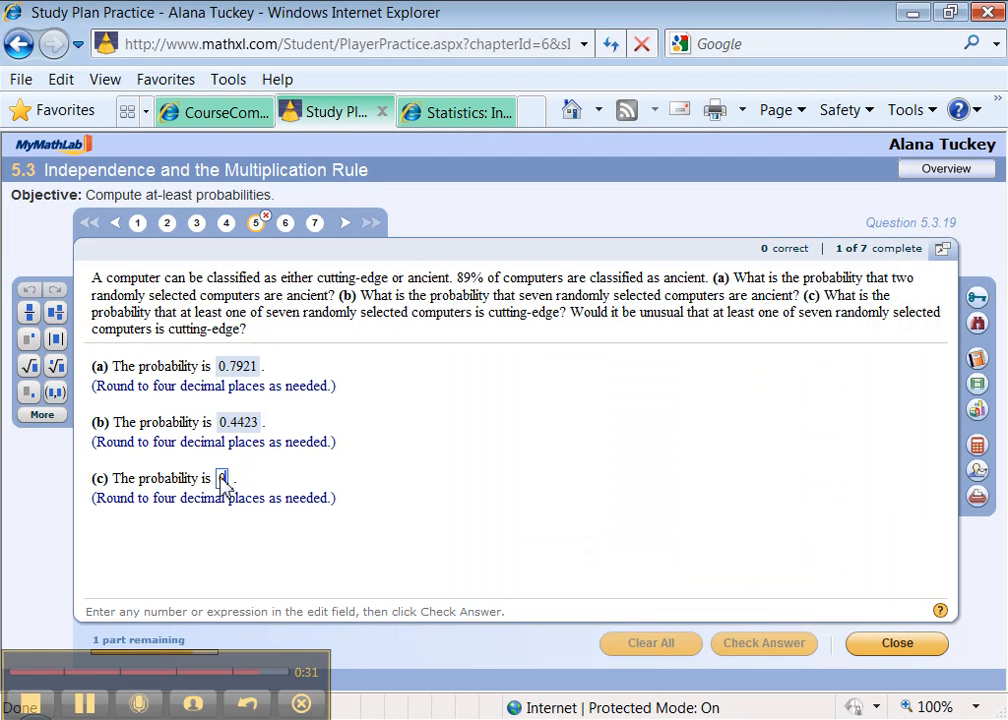
Submit 0.5577 for part (c), choose 'not be unusual', and check the final answer.
left_click(764, 644)
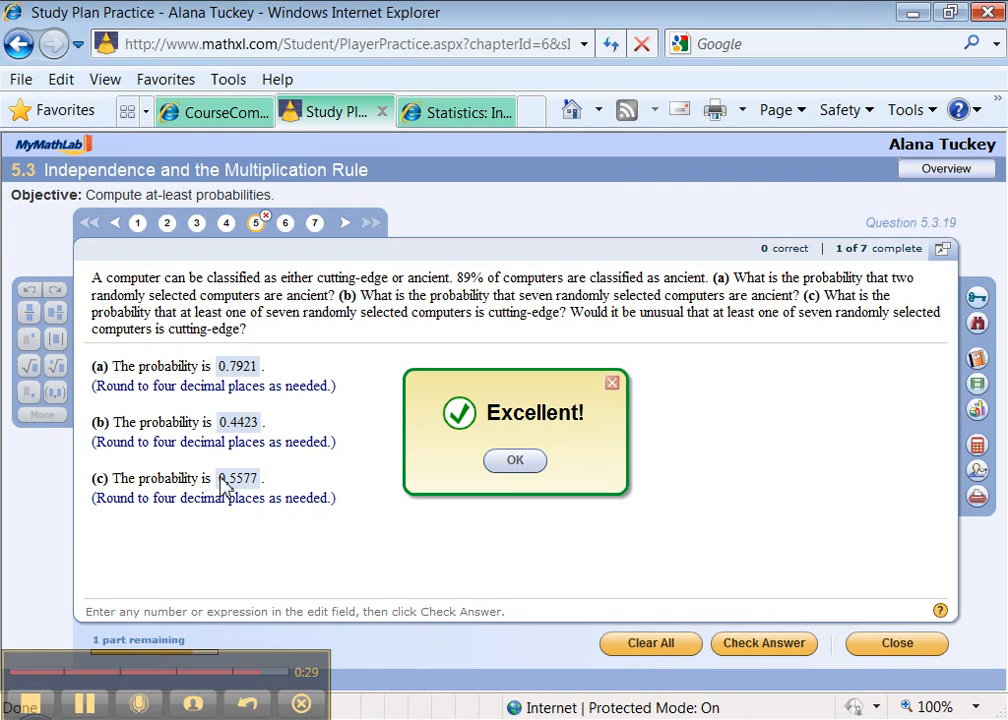
left_click(514, 460)
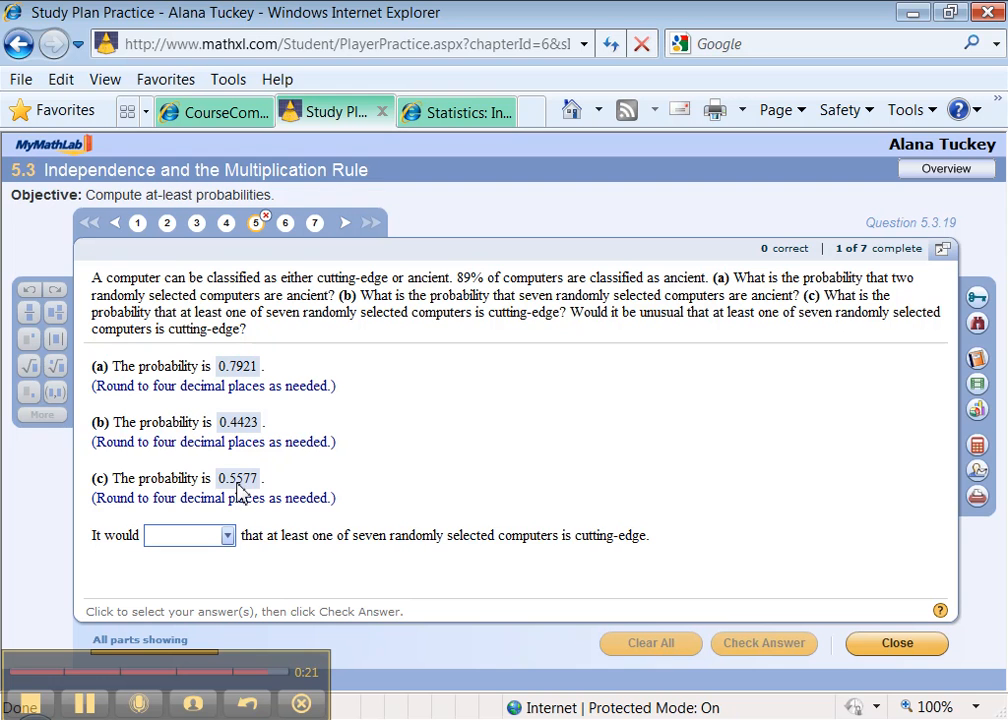
mouse_move(240, 520)
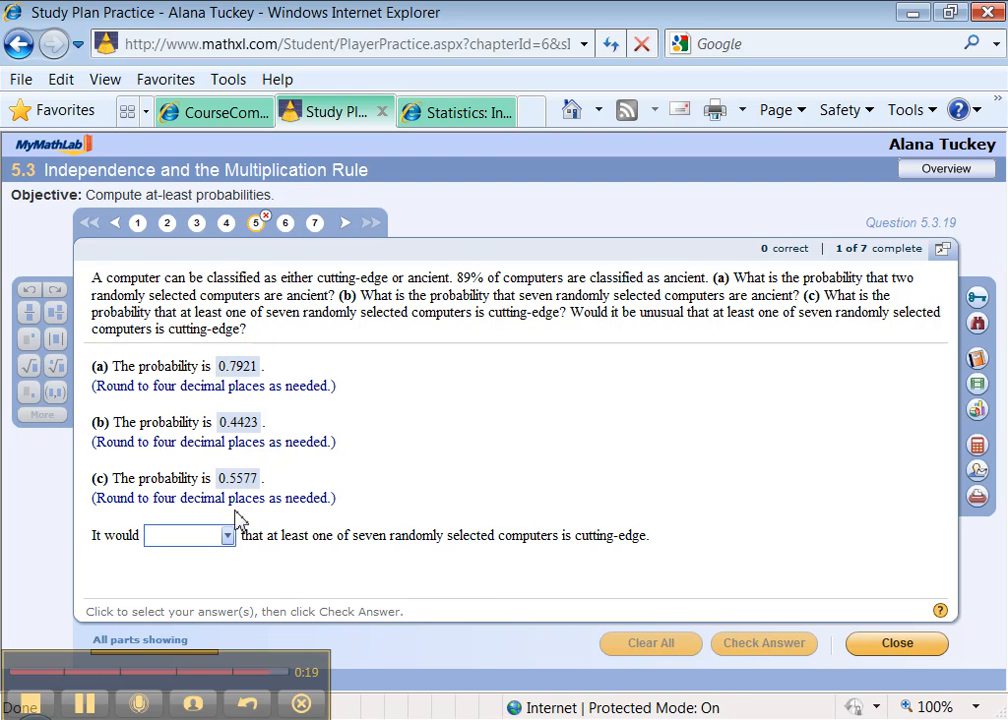
left_click(226, 536)
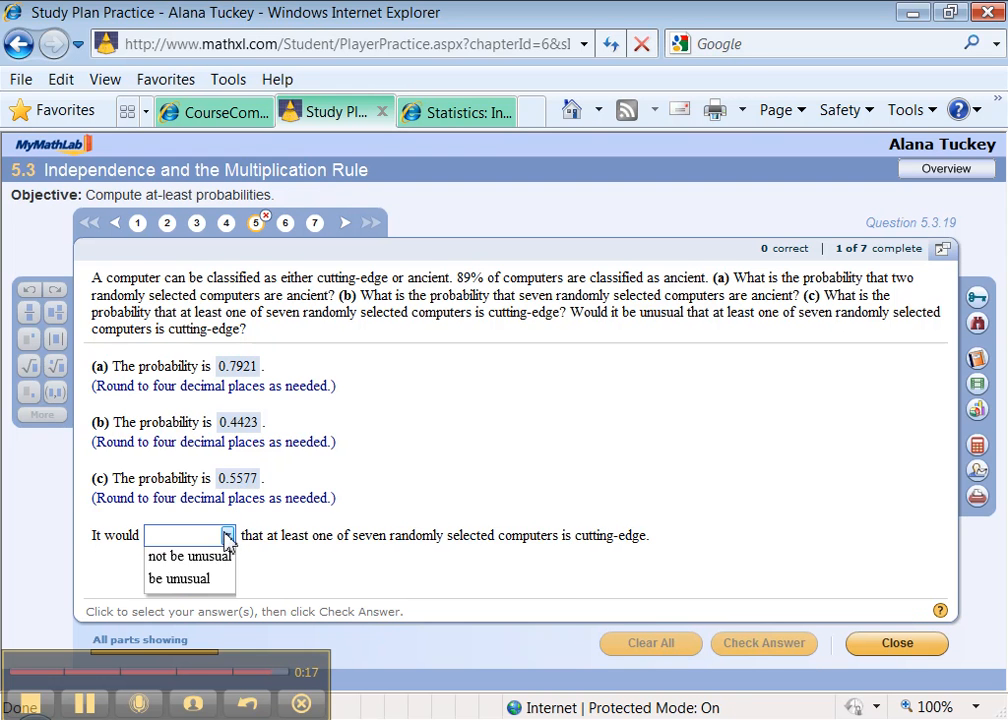
left_click(188, 556)
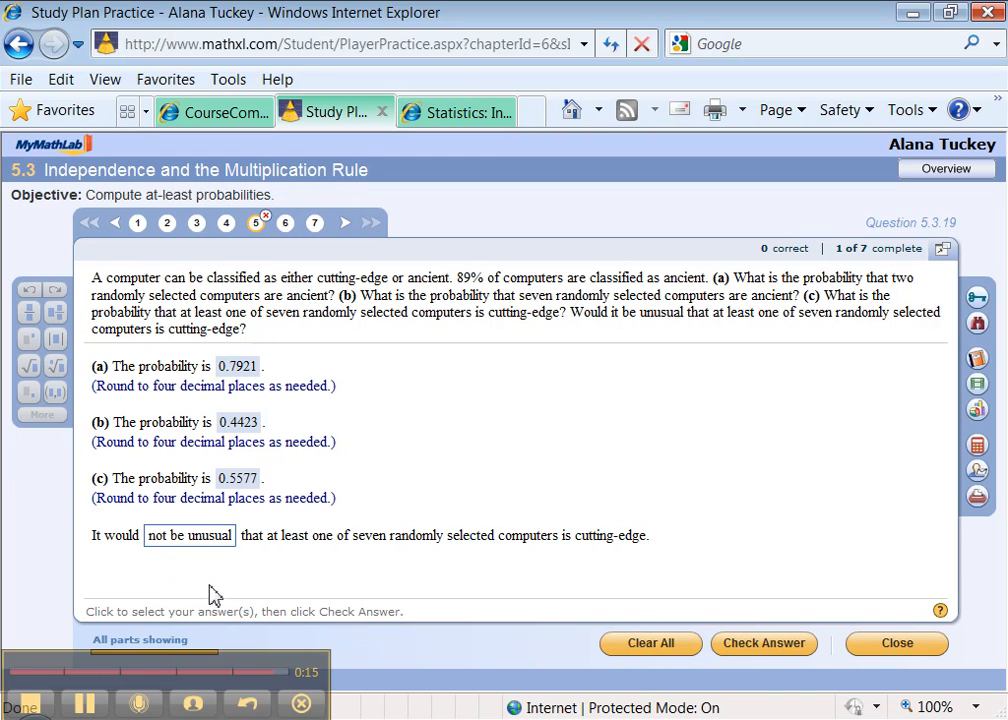
mouse_move(764, 644)
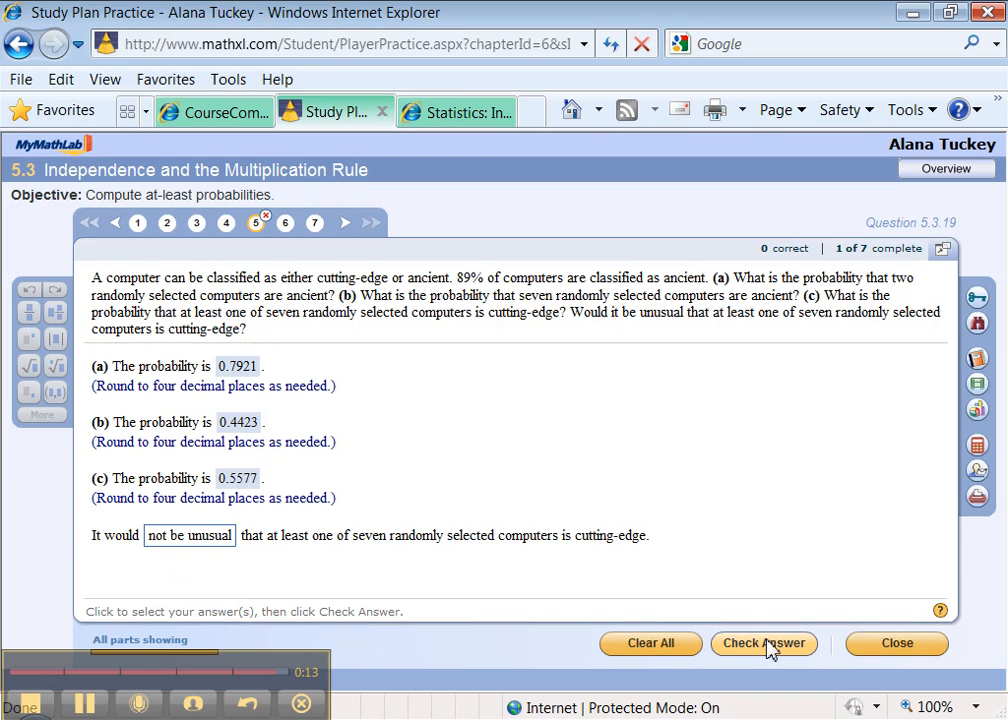
left_click(764, 643)
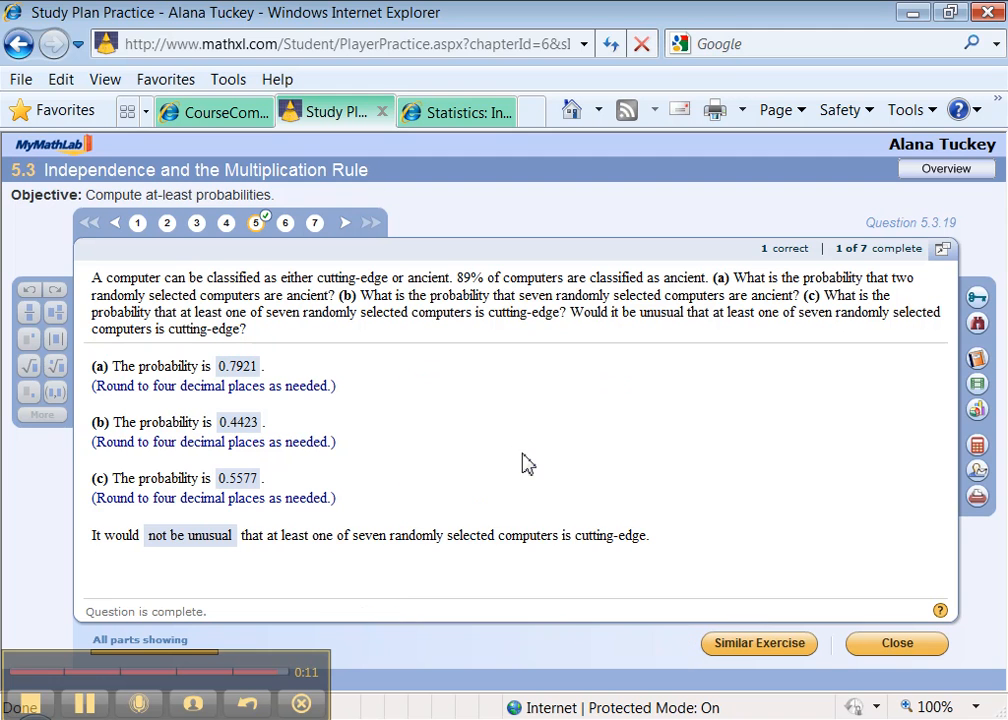